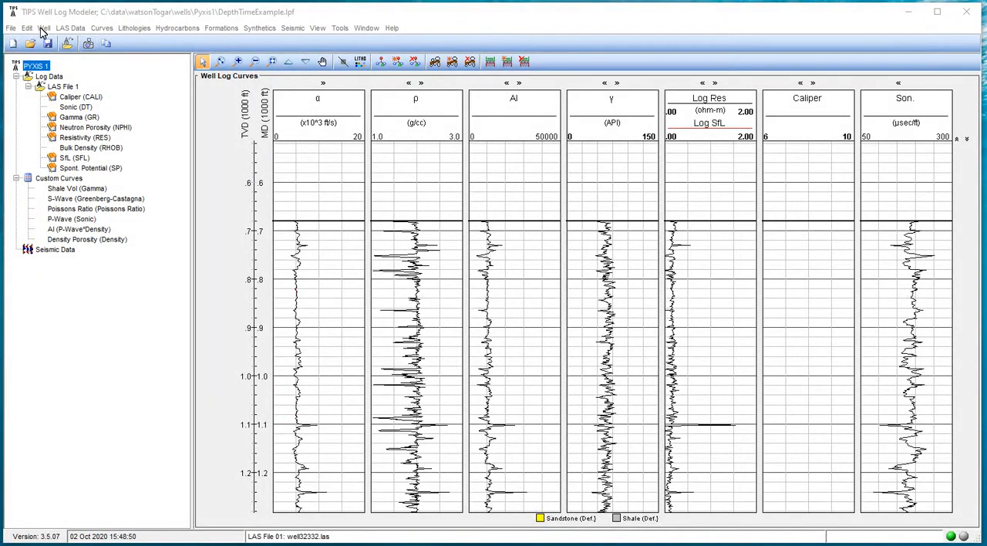
- Review the depth and elevation settings and synthetic depth/time controls, leaving both unchanged
click(44, 28)
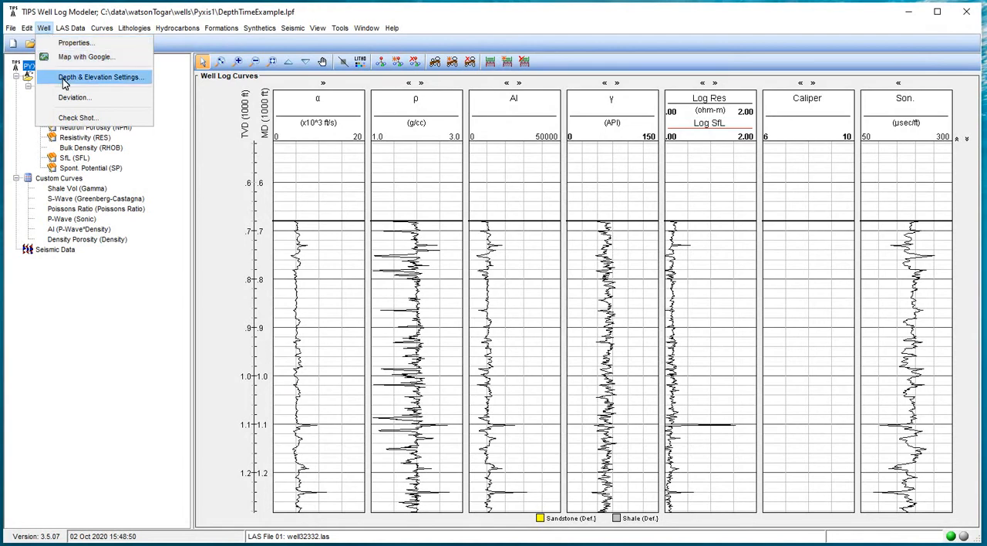
click(100, 77)
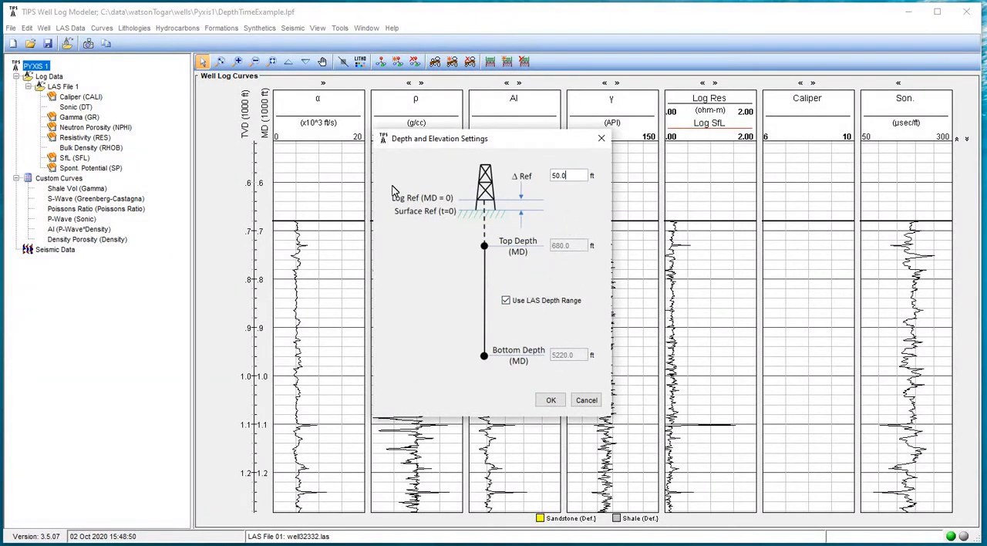
mouse_move(569, 187)
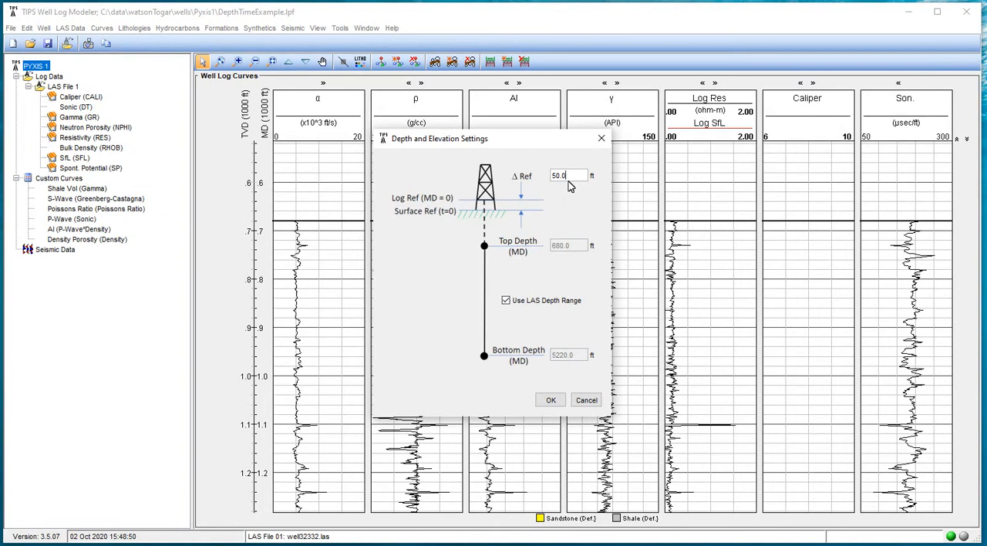
mouse_move(400, 197)
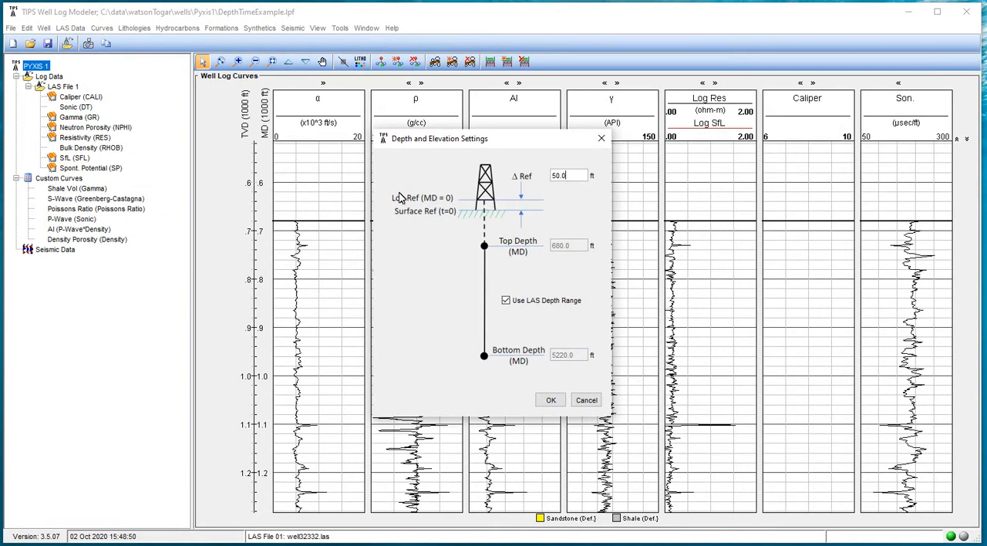
mouse_move(444, 218)
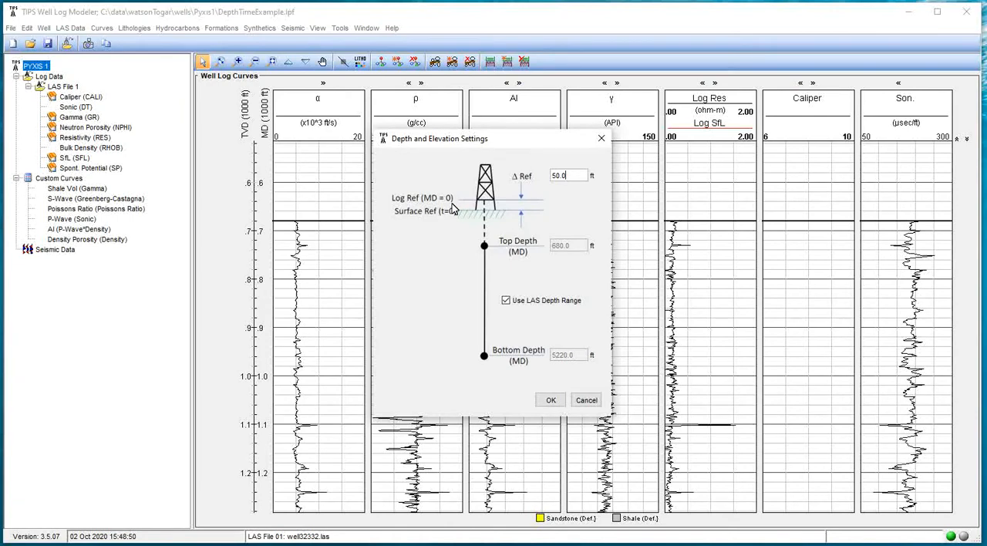
mouse_move(524, 235)
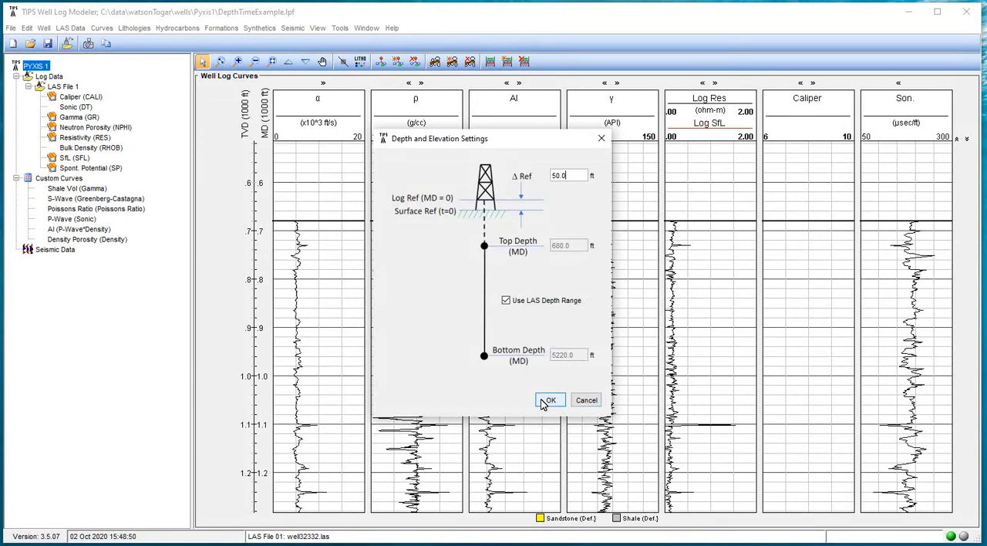
click(549, 400)
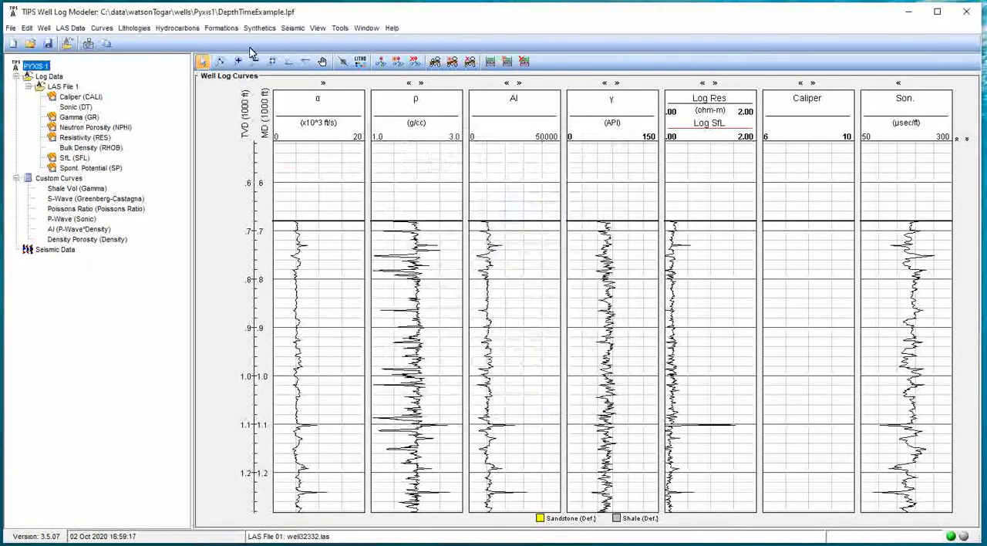
click(260, 28)
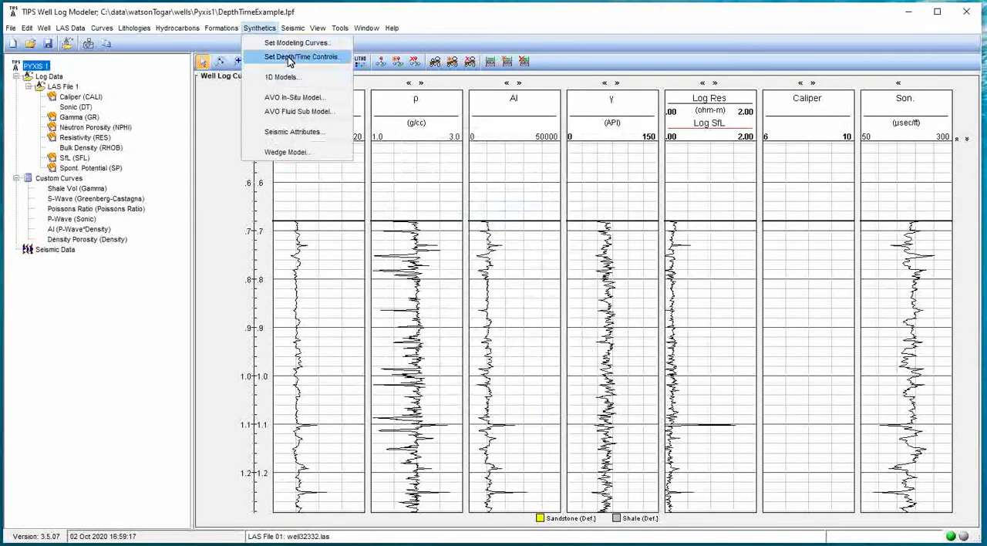
click(301, 56)
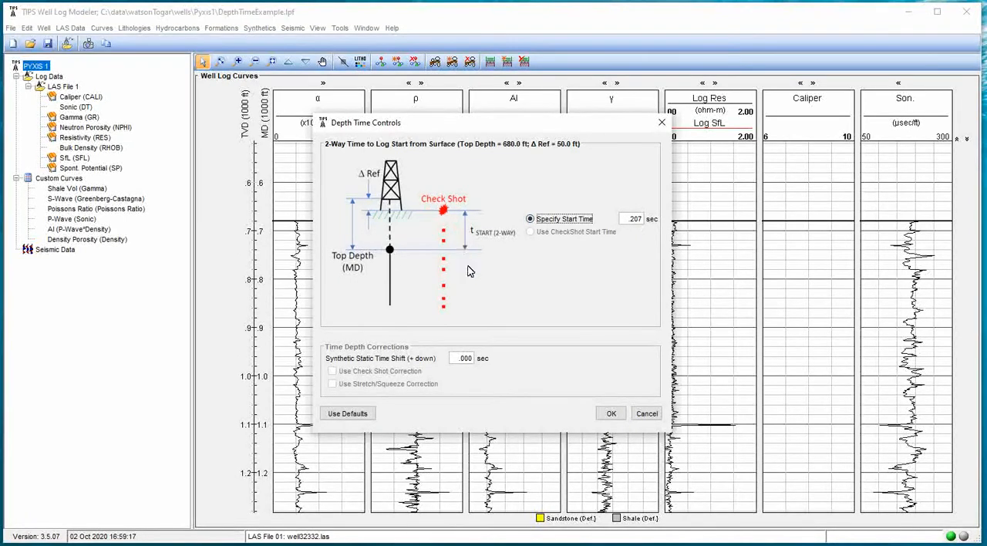
mouse_move(399, 258)
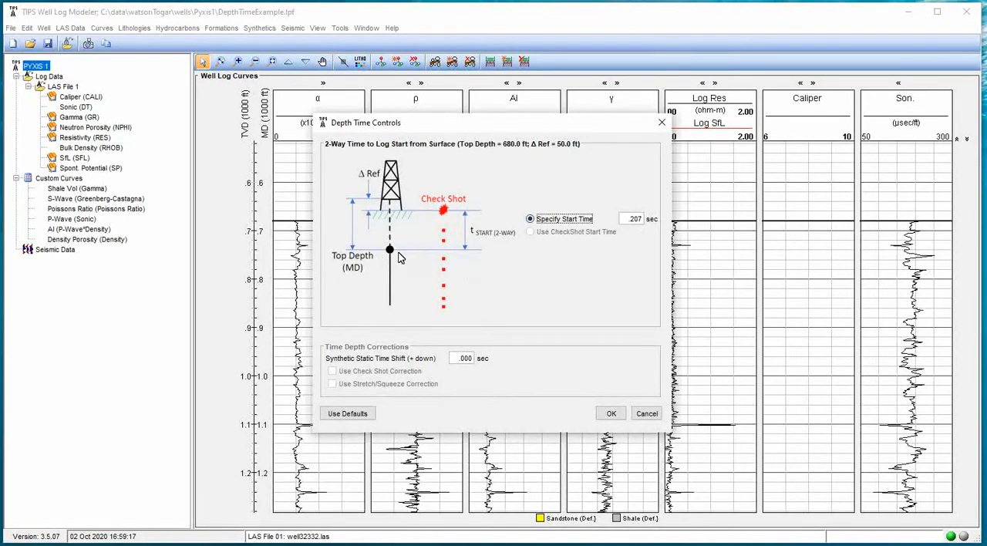
mouse_move(473, 249)
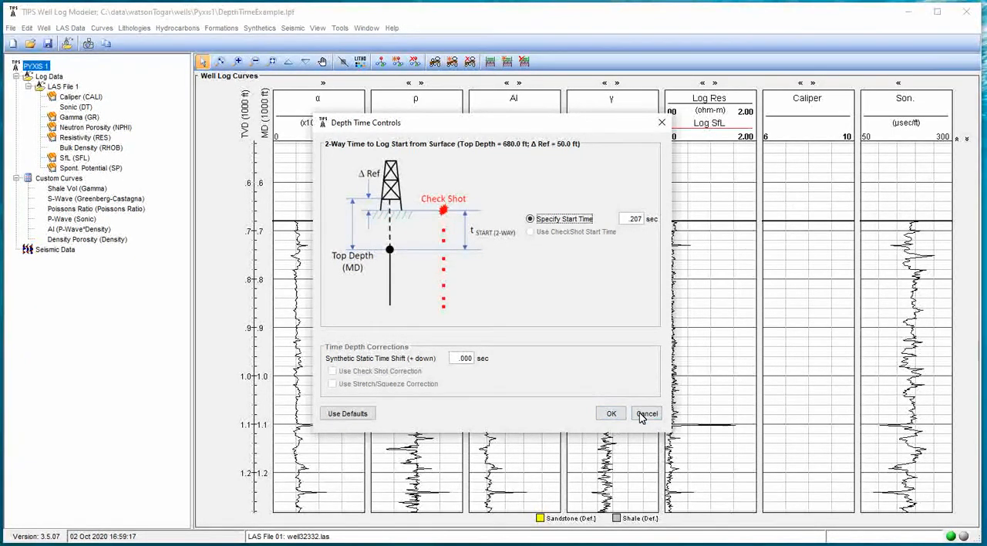
click(646, 414)
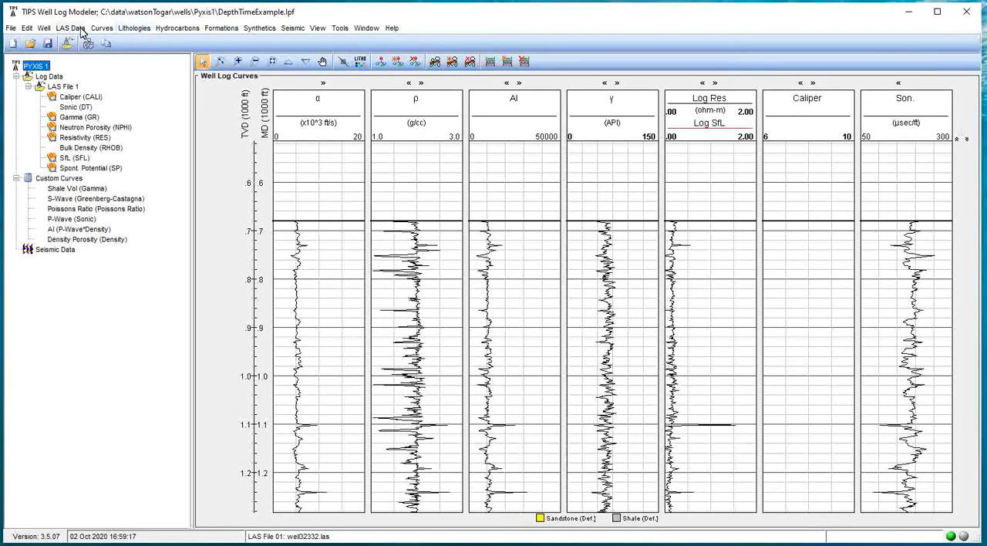
- Open the well's empty check shot table and select the first ChkSht TVD row
click(44, 28)
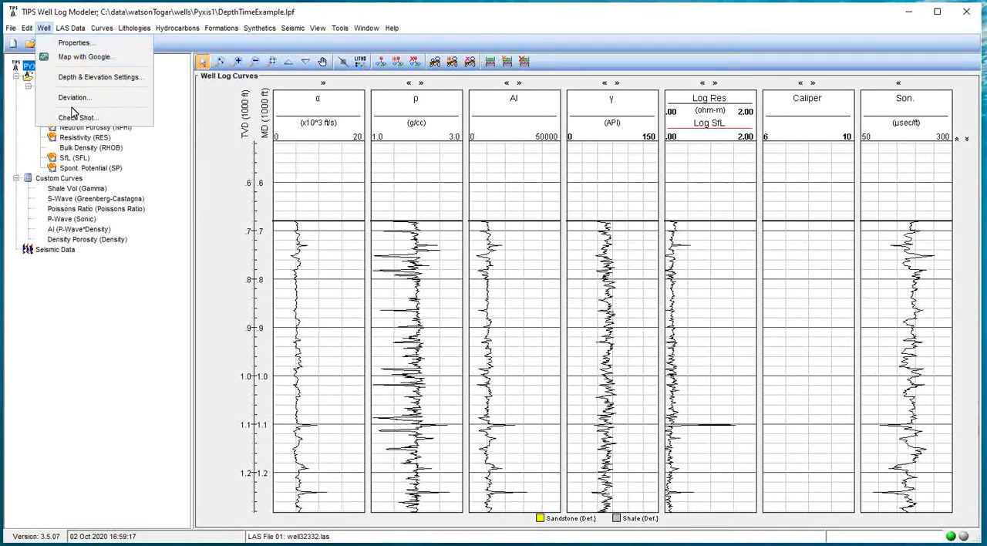
click(27, 28)
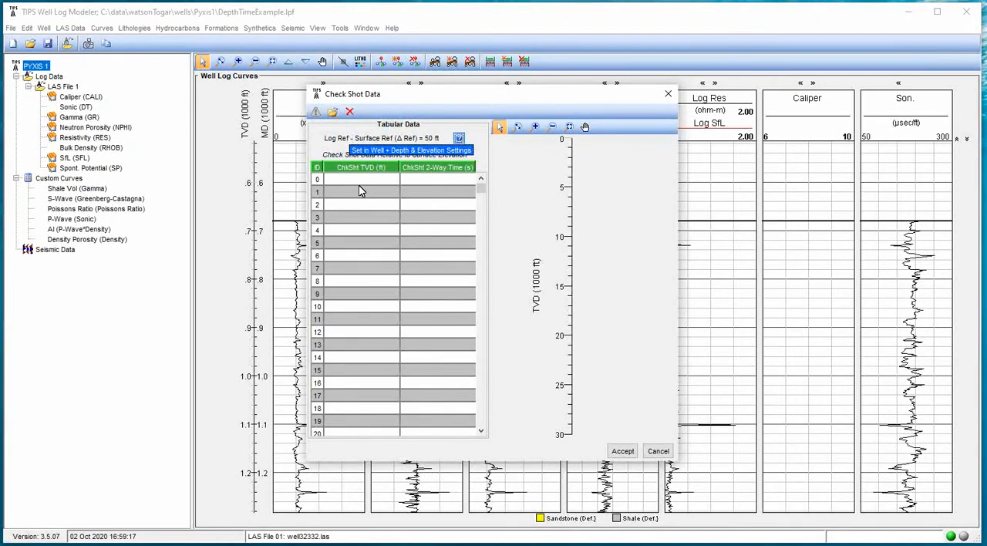
click(363, 178)
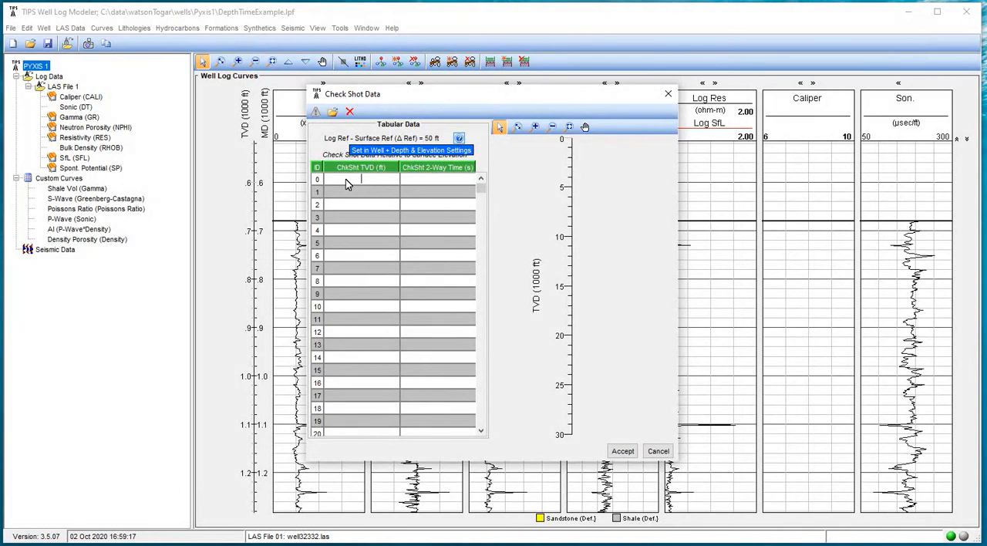
mouse_move(372, 179)
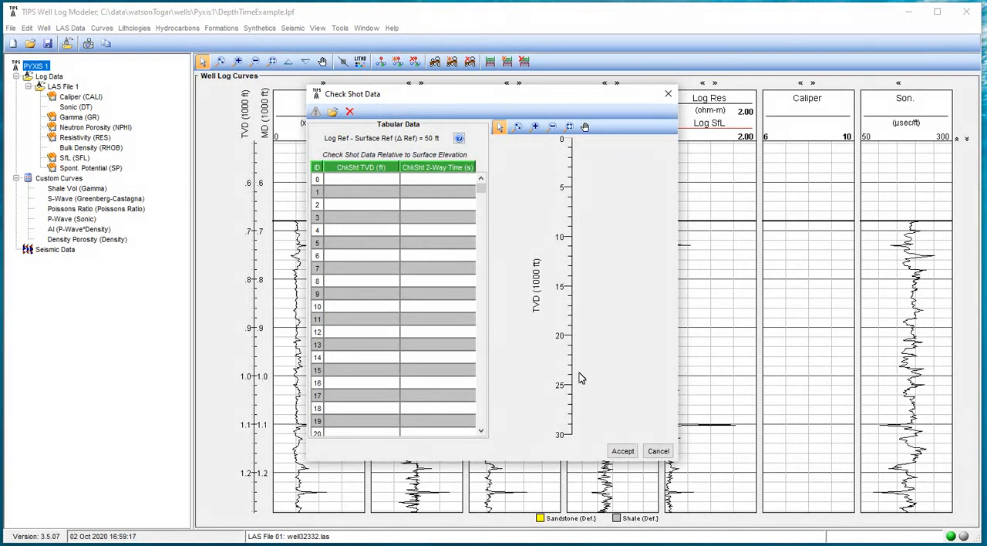
mouse_move(527, 253)
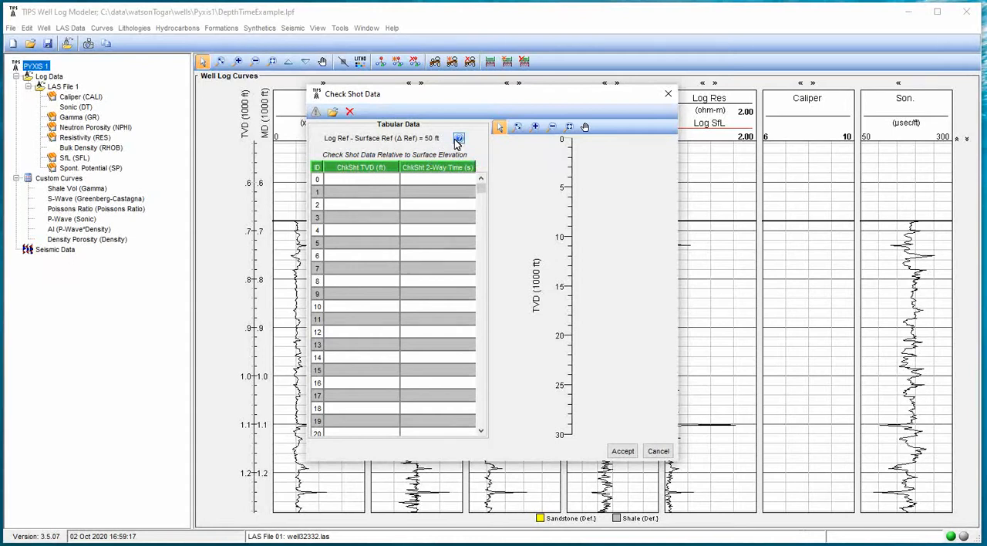
click(458, 138)
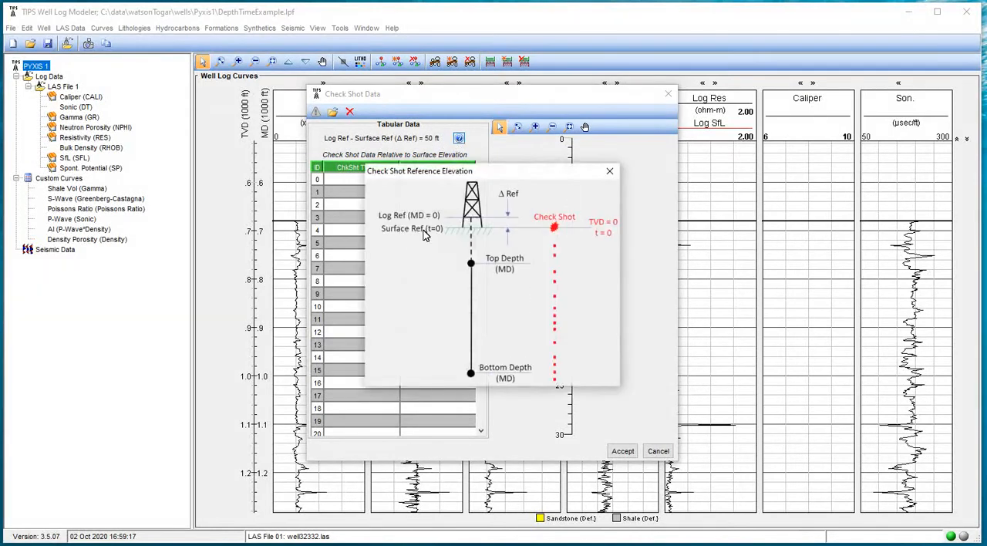
mouse_move(411, 242)
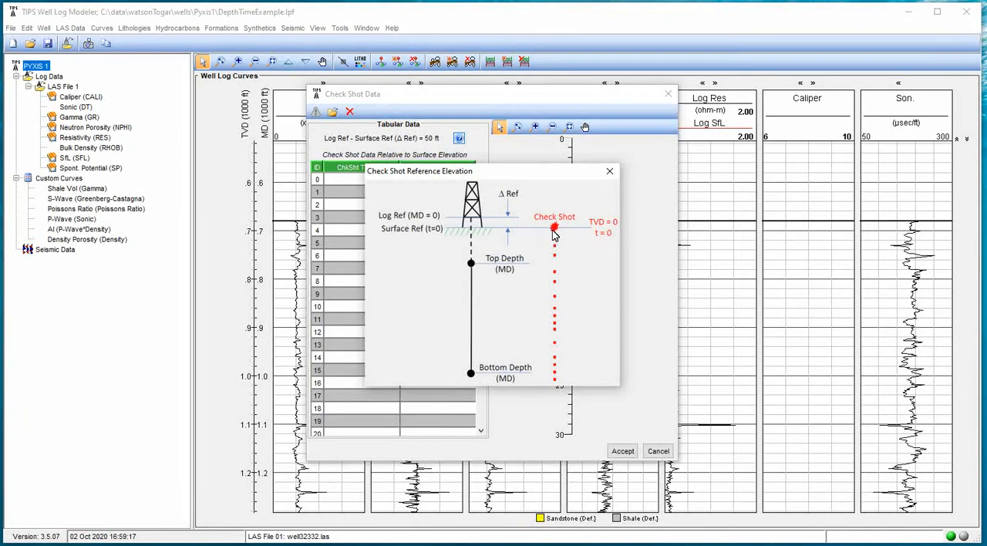
mouse_move(601, 226)
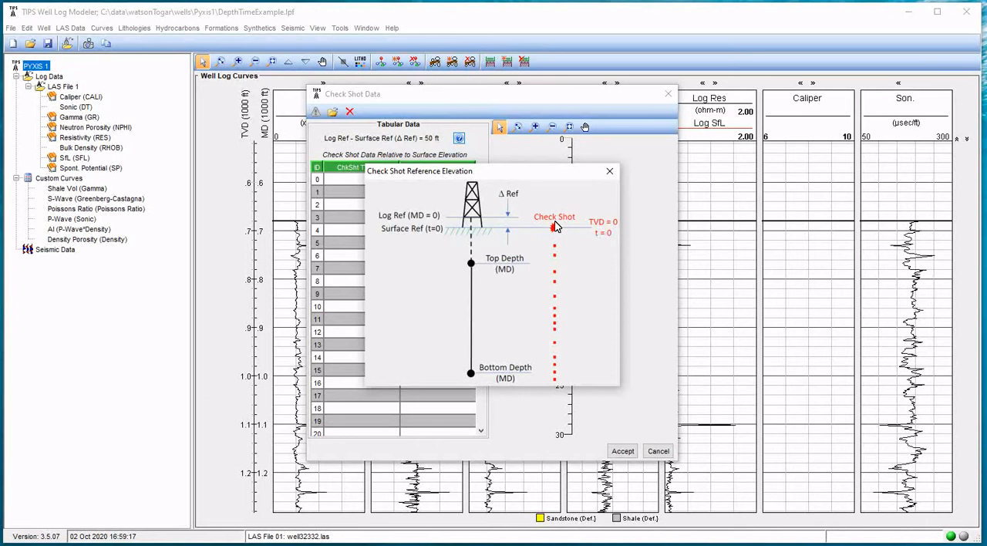
mouse_move(571, 237)
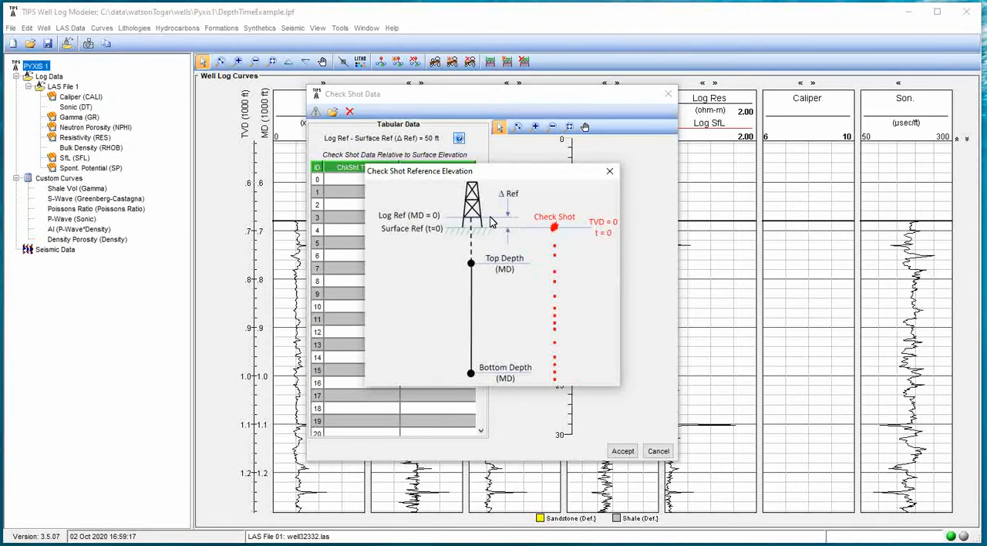
mouse_move(494, 235)
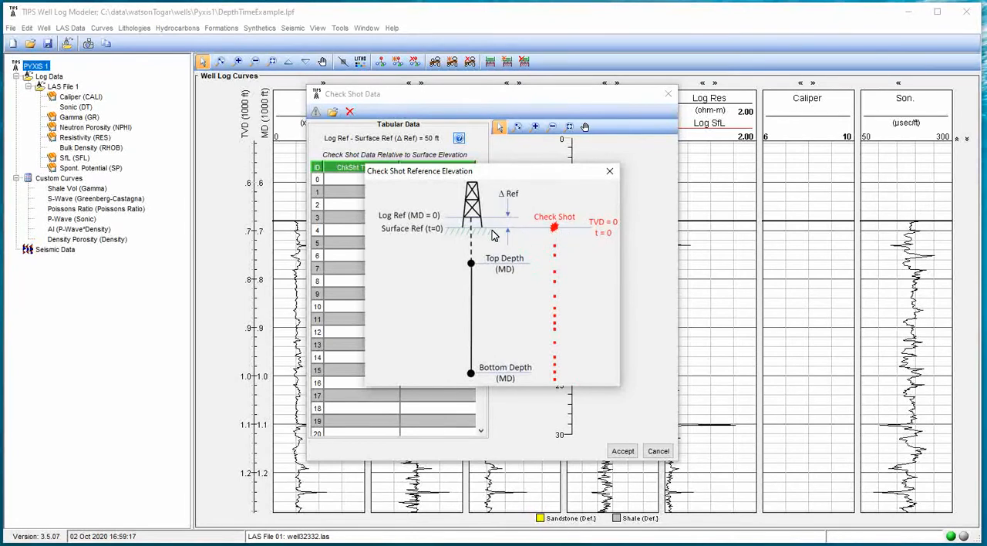
mouse_move(492, 236)
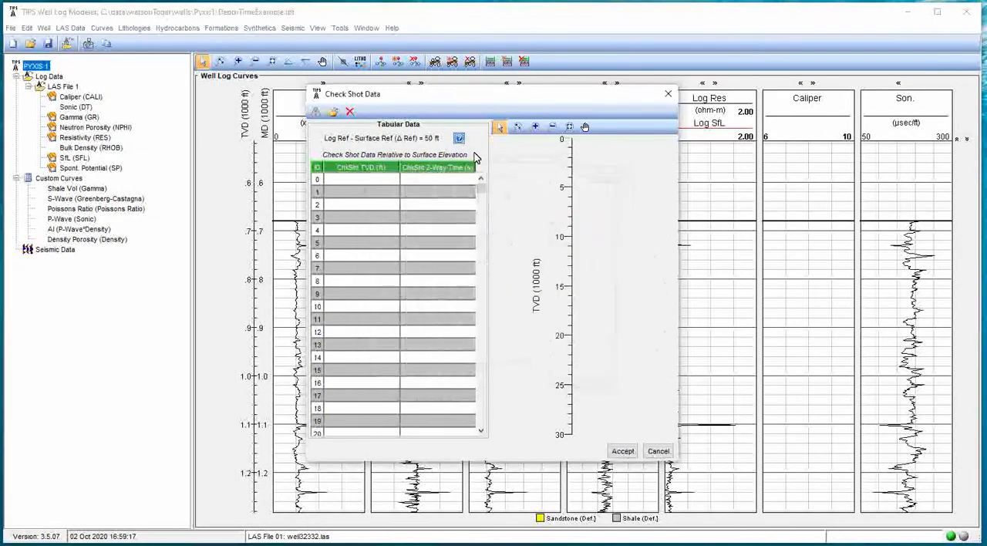
mouse_move(333, 111)
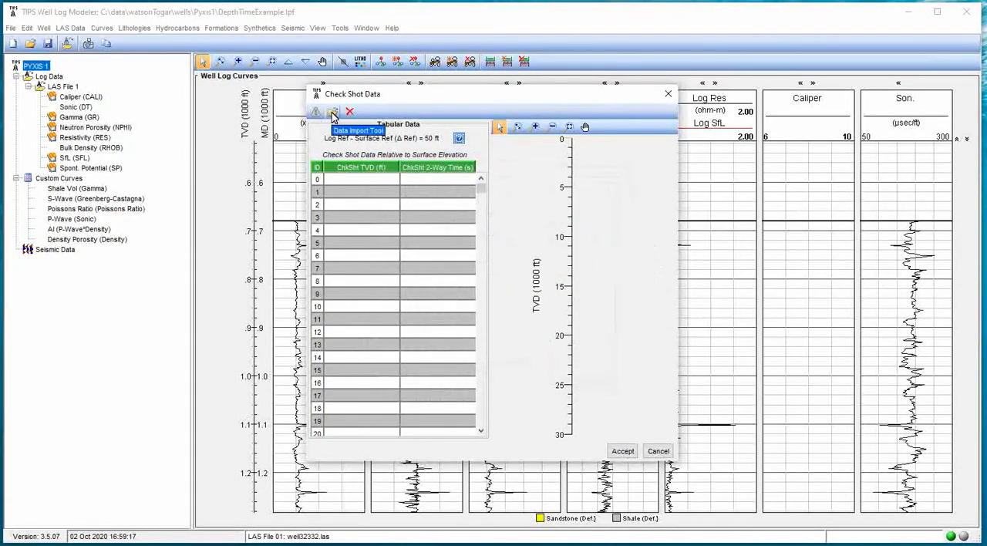
- Load AGL_Pyxis_1_Checkshot_edt_delim.csv through the Data Import Tool's file dialog
click(333, 112)
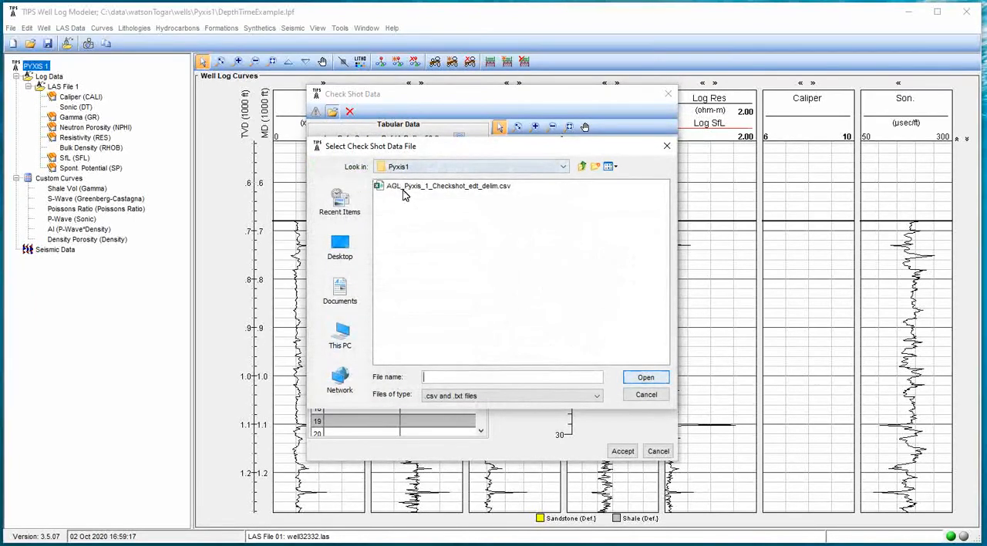
click(447, 185)
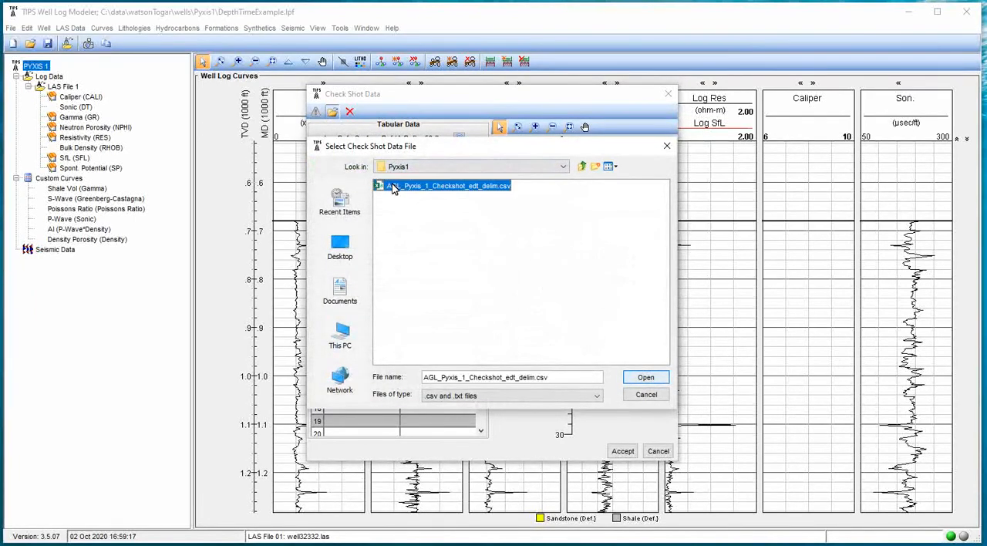
click(645, 377)
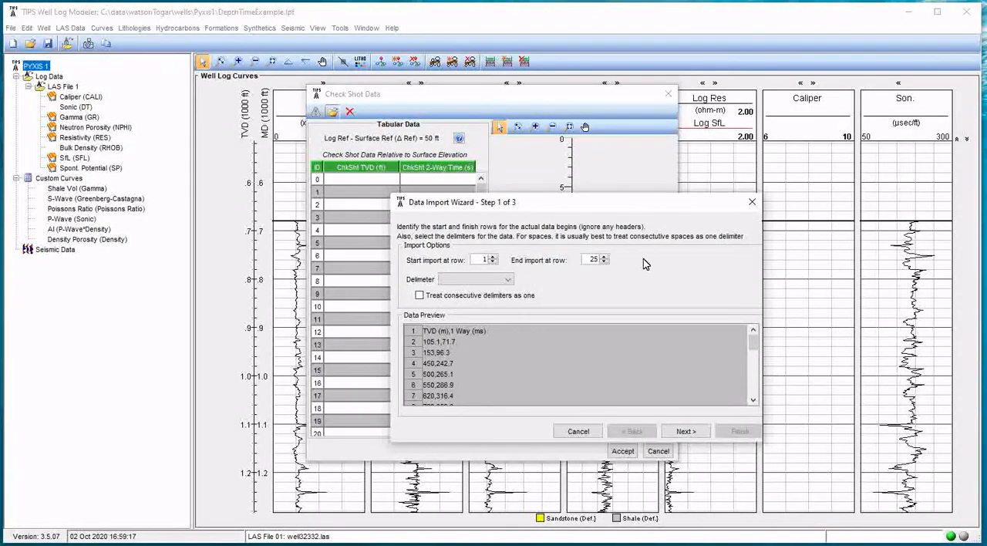
mouse_move(474, 326)
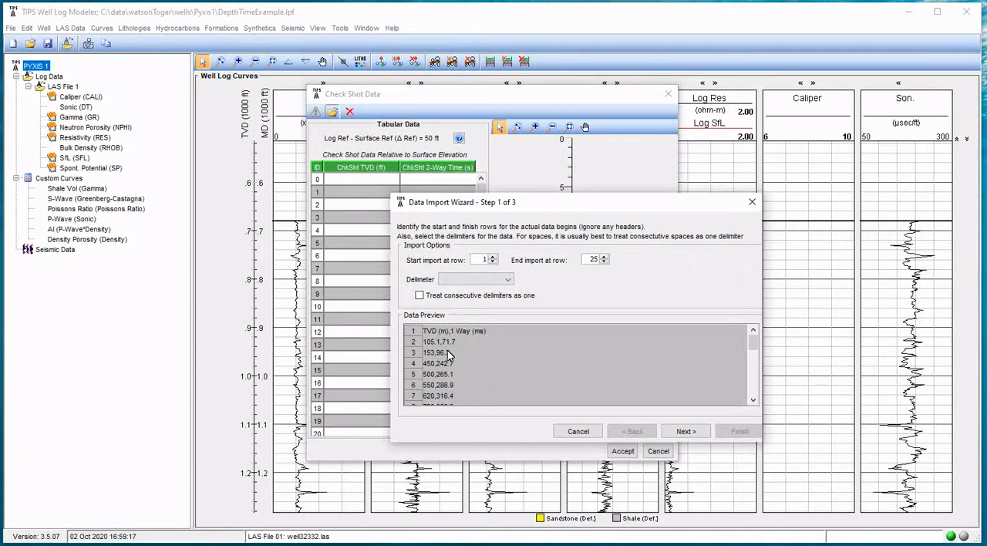
mouse_move(509, 342)
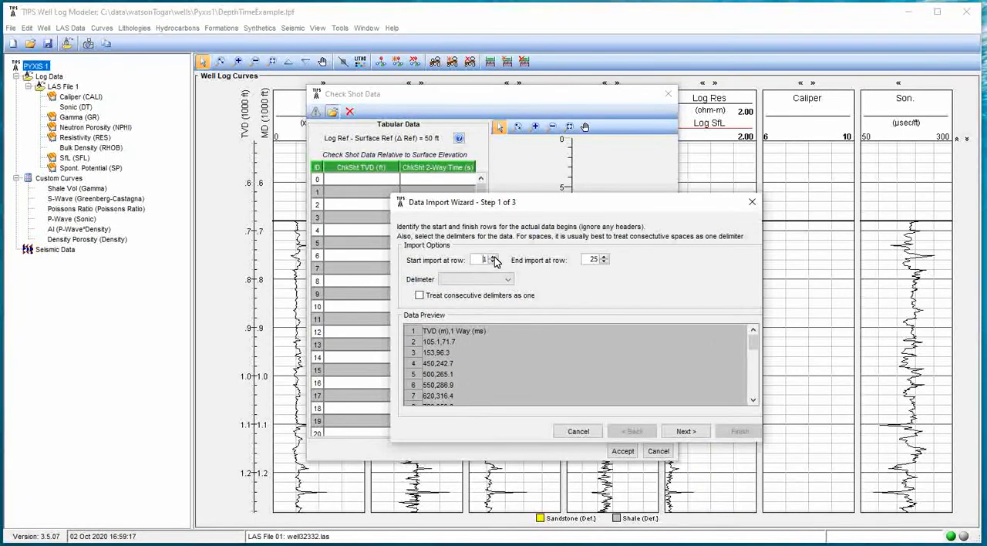
- Start the import at row 2 and set the delimiter to Comma
click(493, 259)
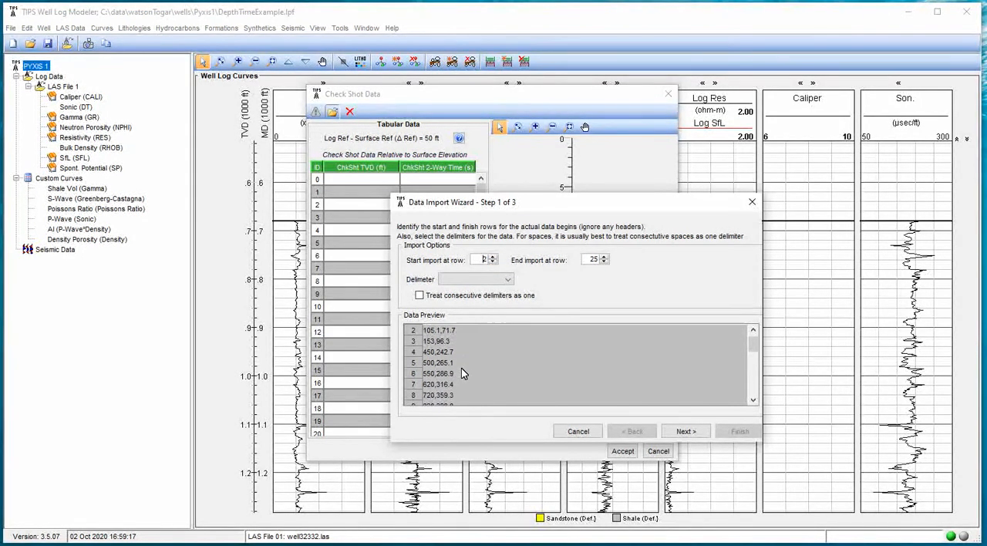
scroll(down, 3)
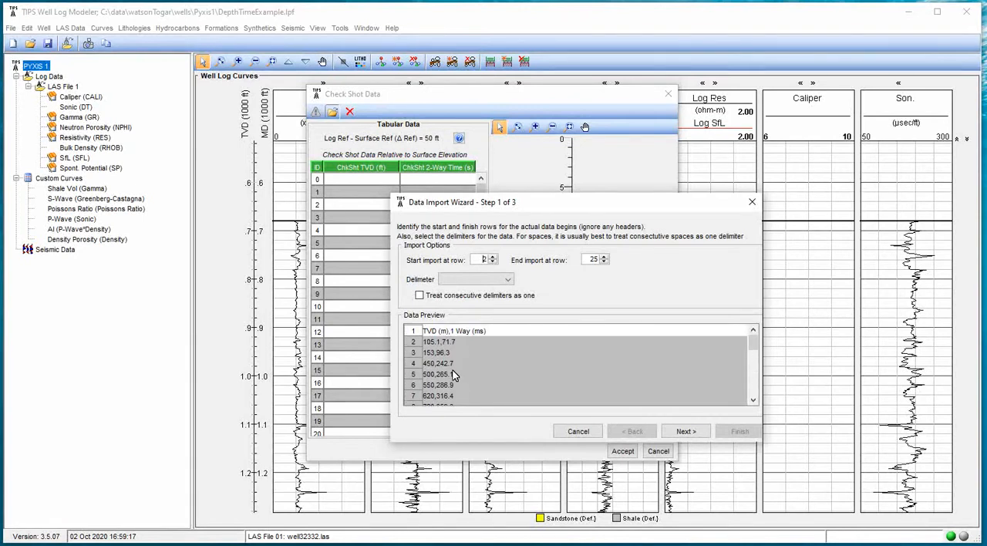
mouse_move(592, 280)
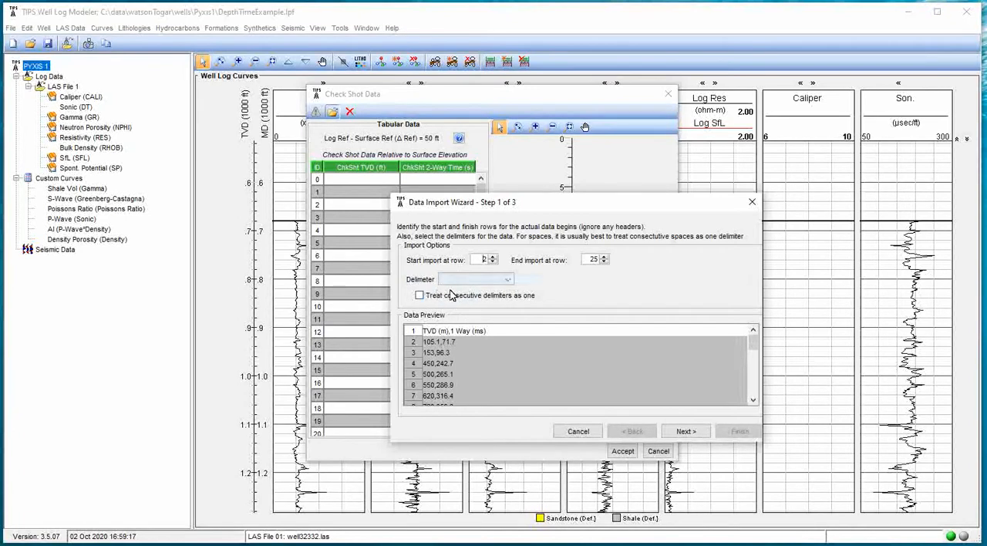
click(507, 279)
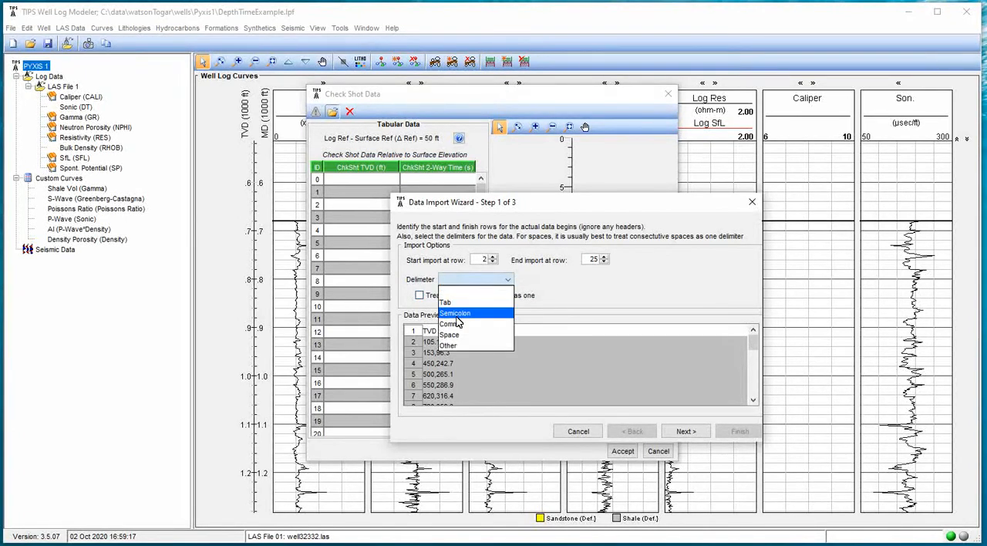
click(449, 324)
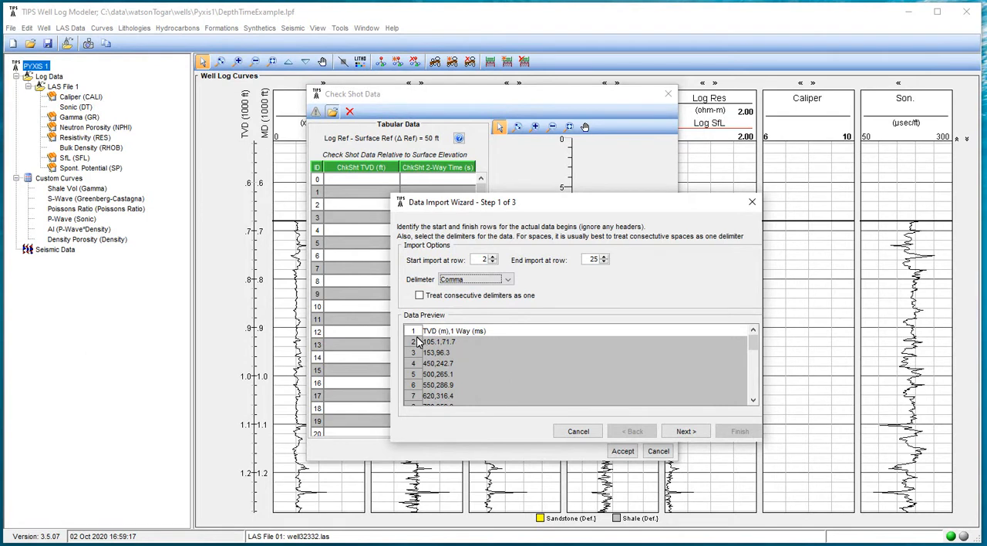
mouse_move(429, 340)
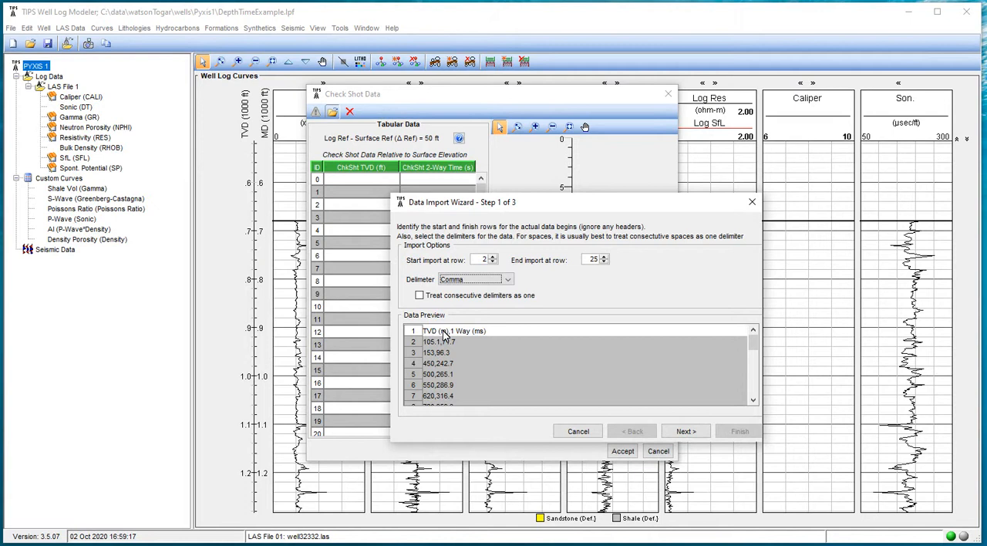
mouse_move(464, 357)
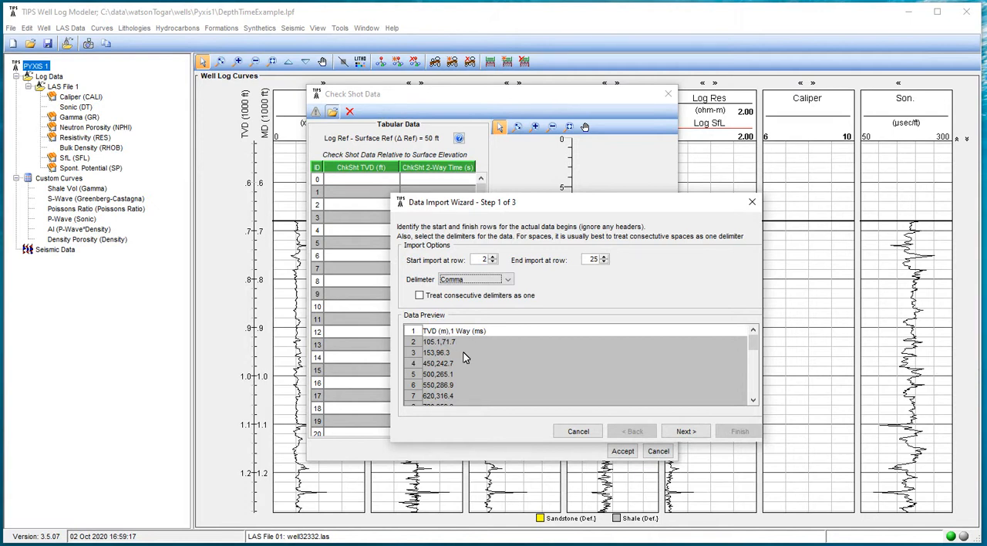
mouse_move(614, 375)
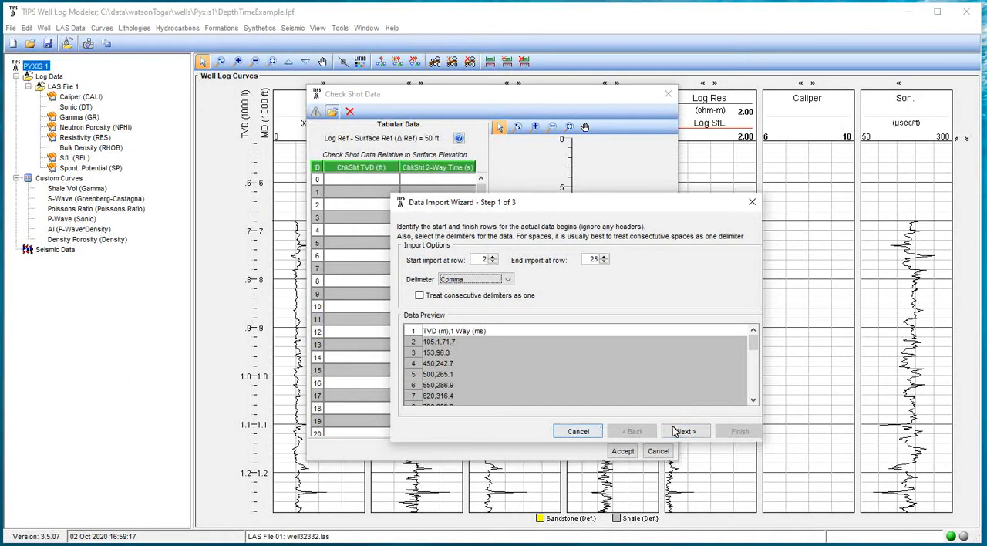
- Map the first column to TVD (m) and the second to 1-Way Time (ms)
click(683, 431)
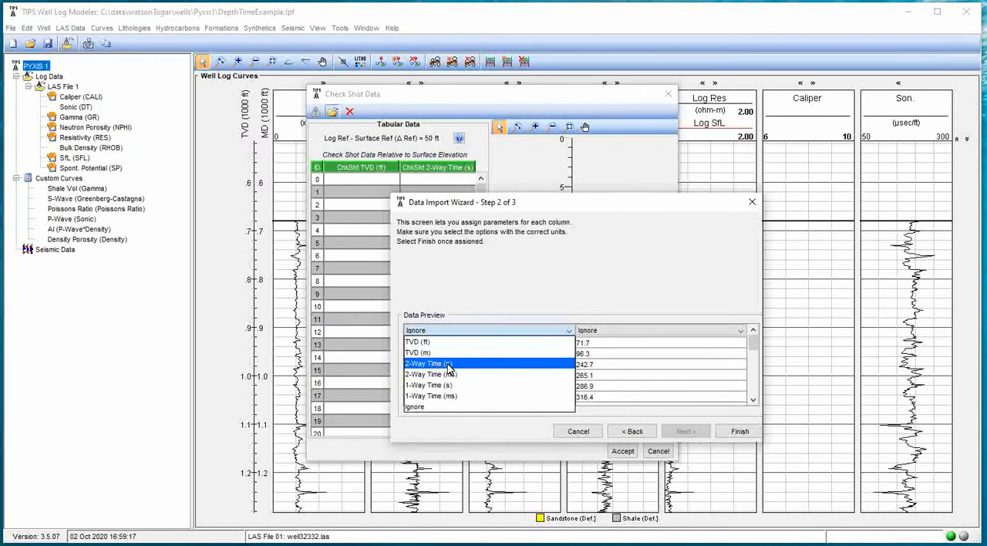
click(418, 341)
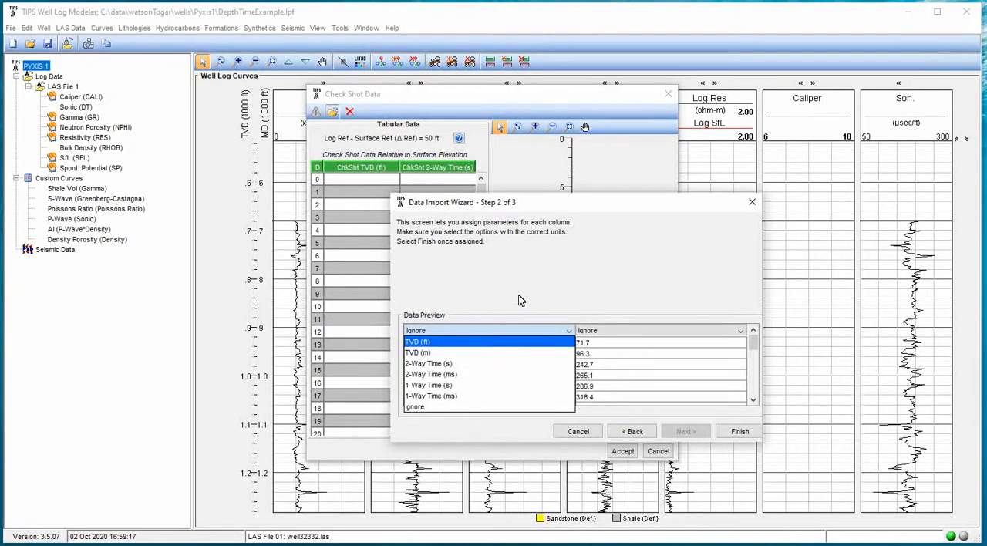
click(420, 342)
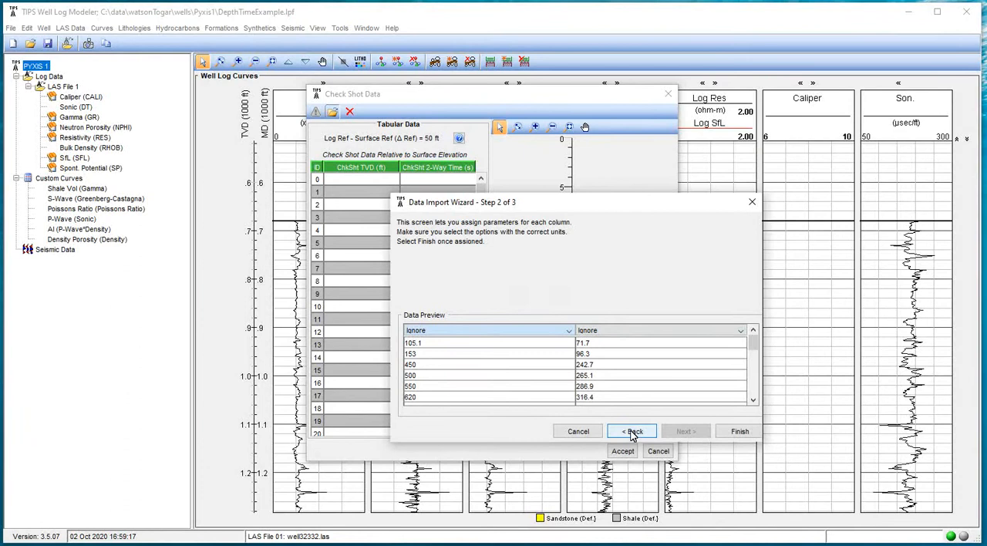
click(631, 431)
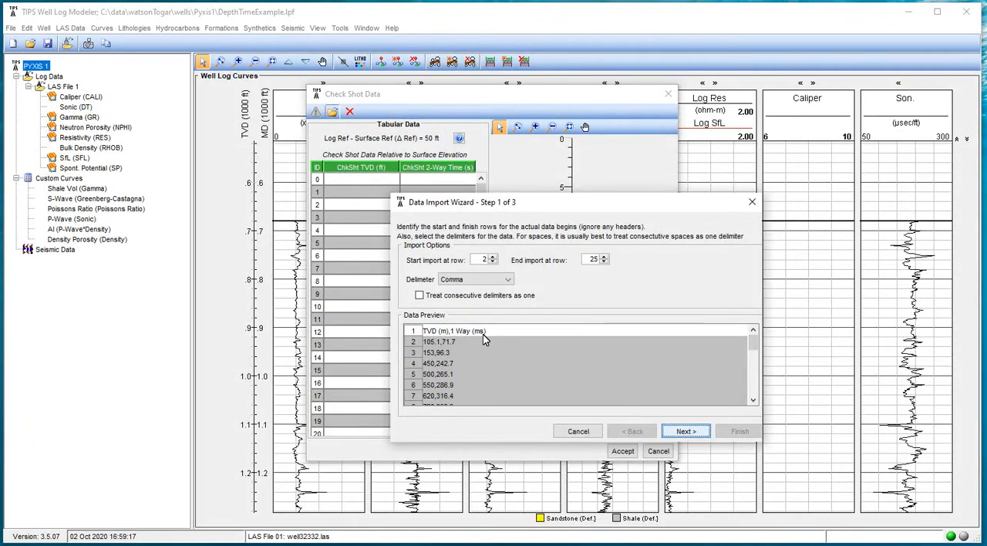
click(685, 431)
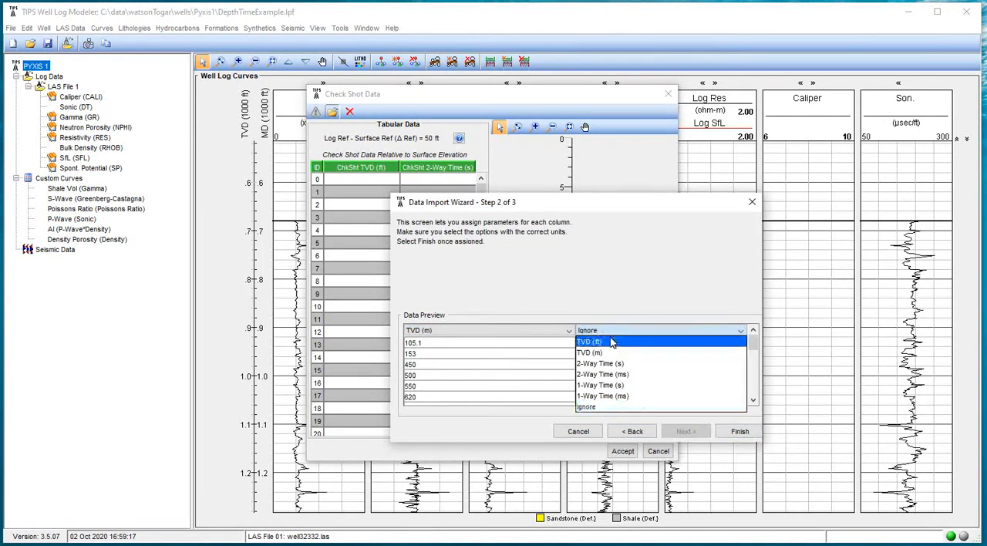
click(603, 395)
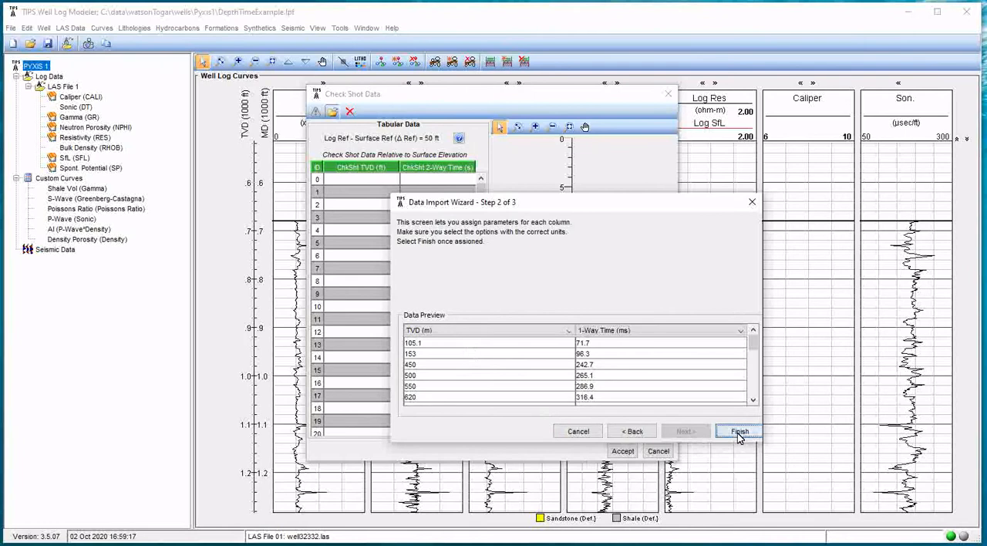
- Finish the import, view the reference elevation help, and scroll through the 25 imported rows
click(738, 431)
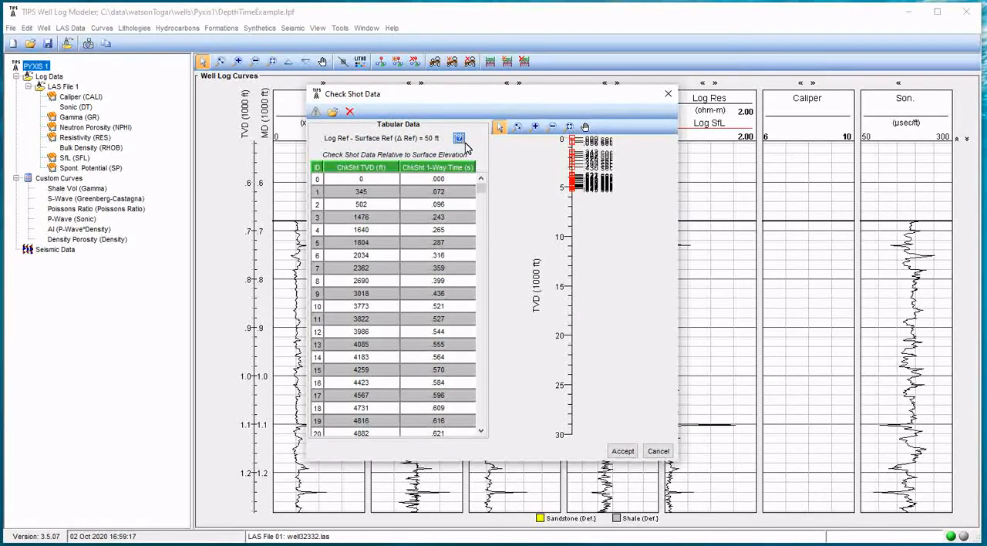
click(458, 138)
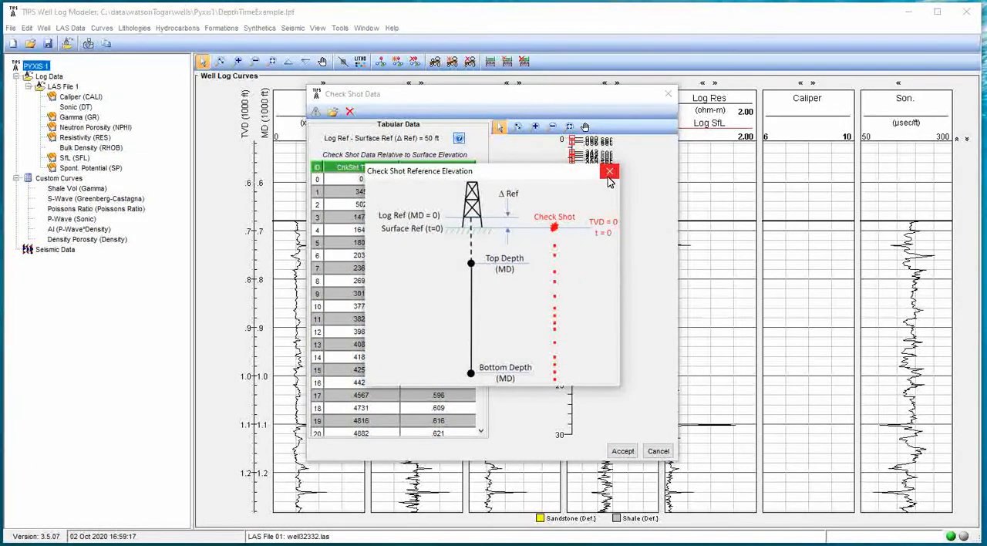
click(609, 170)
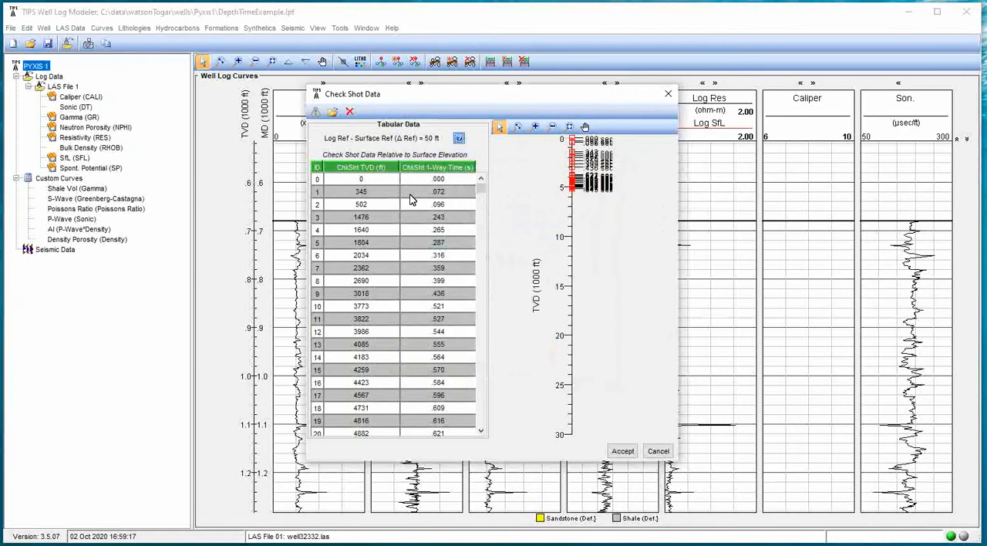
scroll(down, 3)
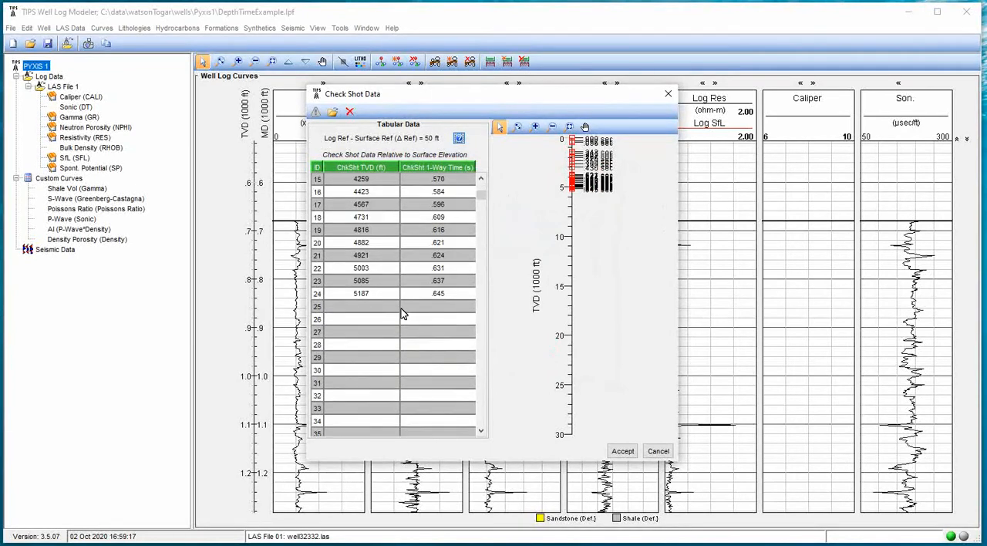
click(361, 293)
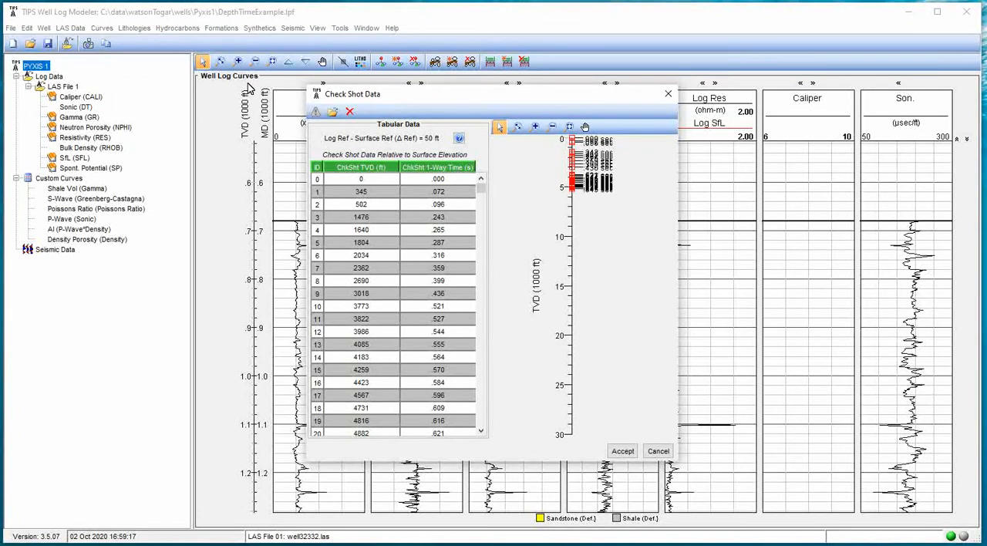
mouse_move(248, 338)
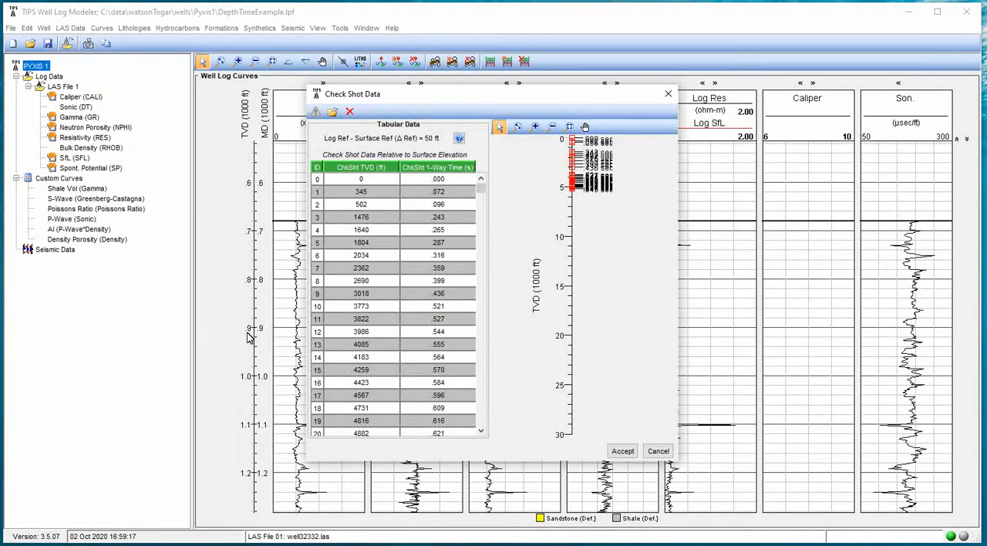
mouse_move(632, 149)
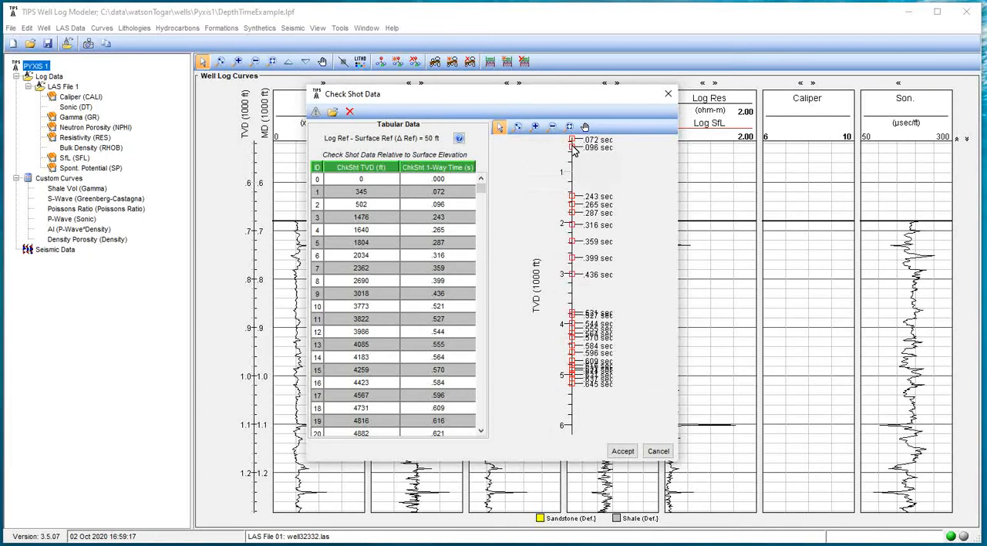
mouse_move(604, 150)
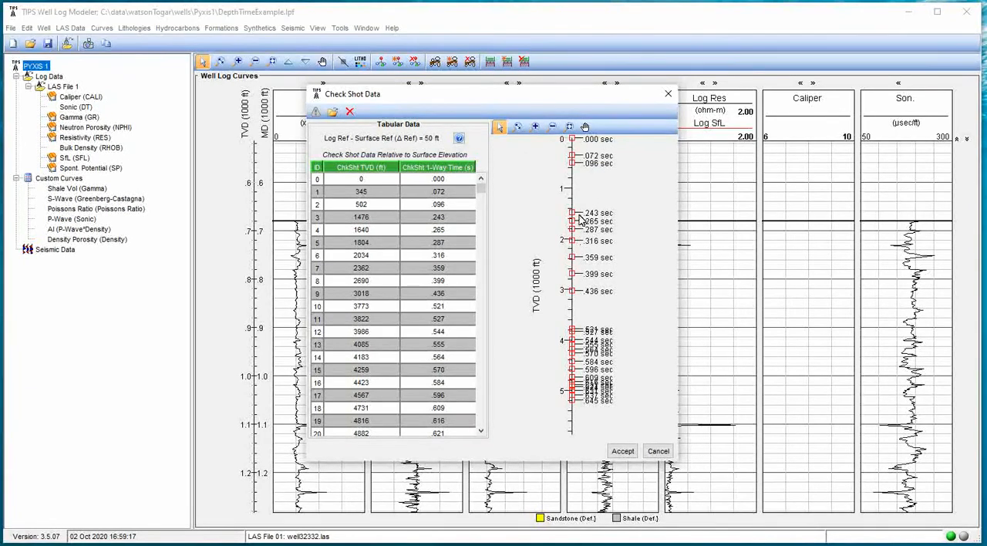
mouse_move(436, 293)
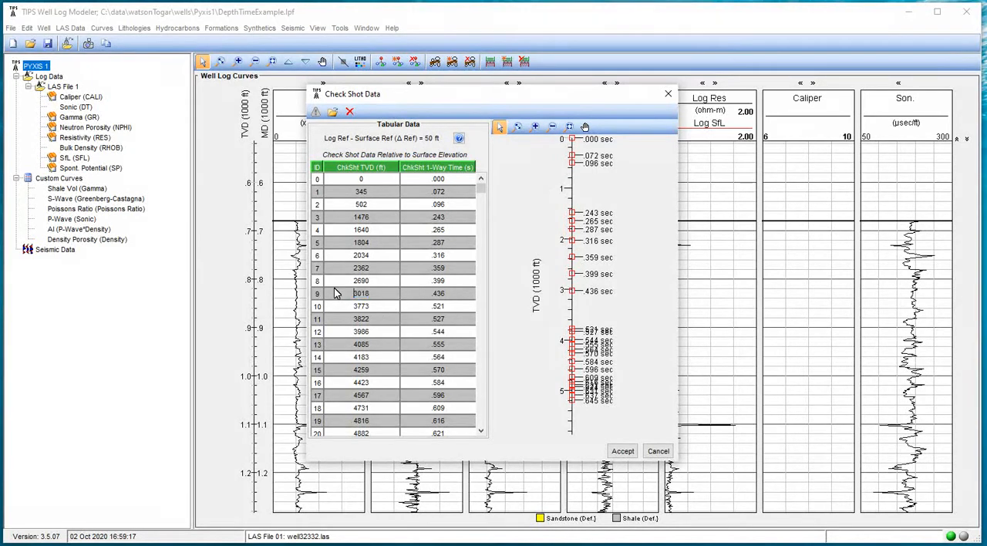
- Close the Check Shot Data window, returning to the well log curves display
click(361, 293)
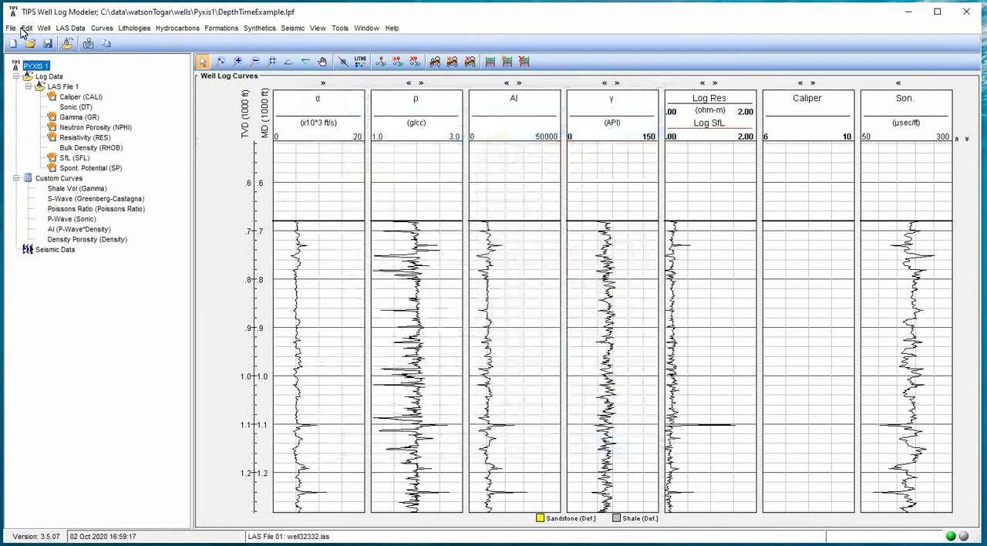
click(11, 28)
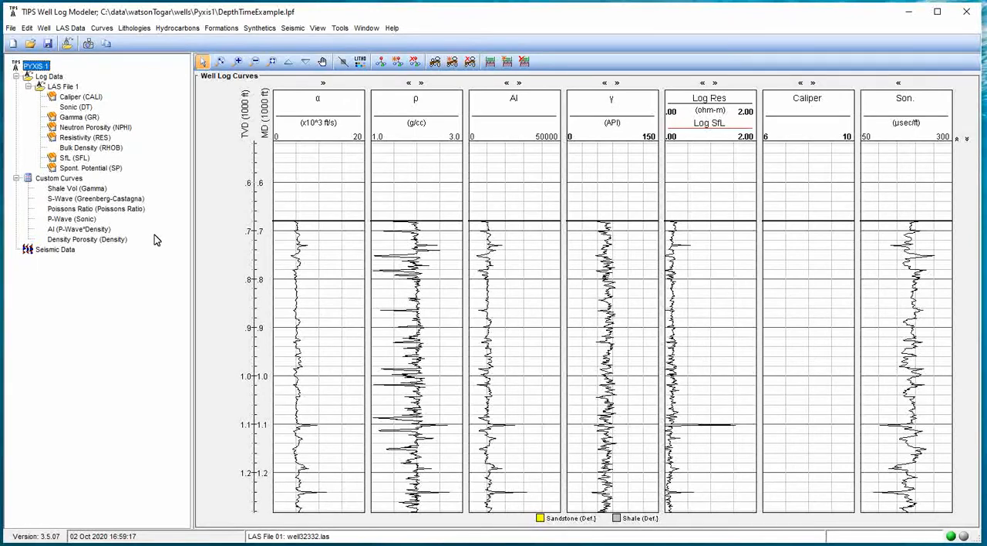
- Recheck the depth and elevation settings, still a 50 ft reference offset, and close them
click(70, 28)
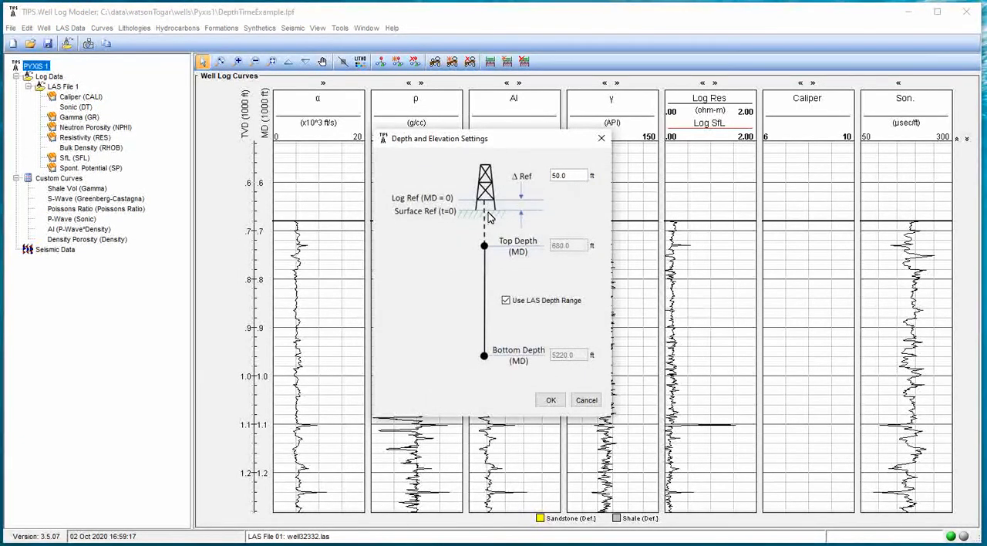
mouse_move(532, 216)
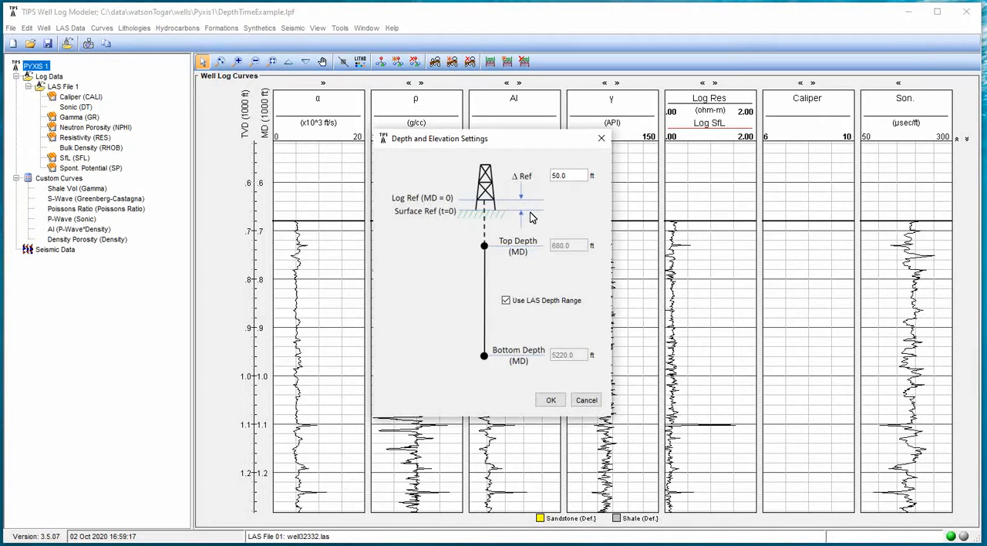
mouse_move(570, 242)
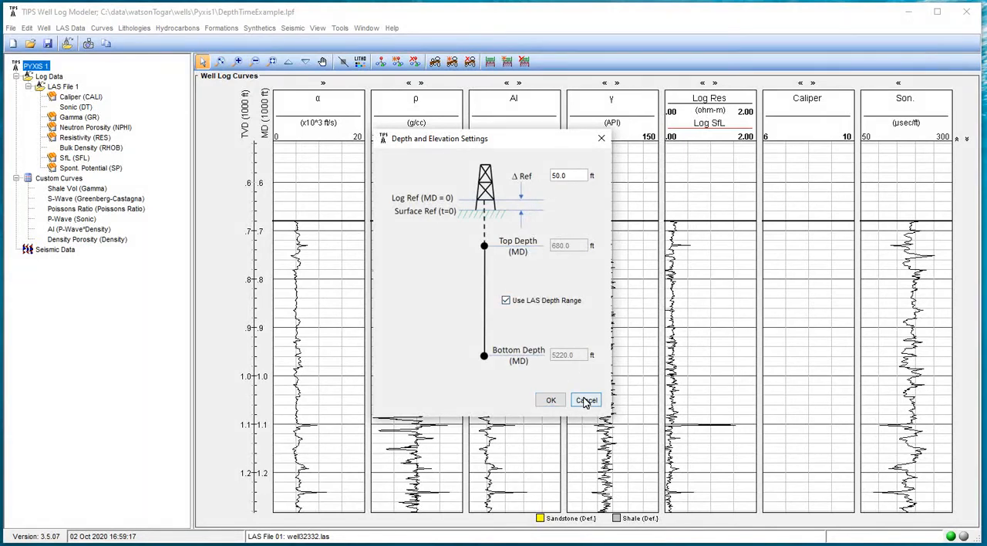
click(585, 399)
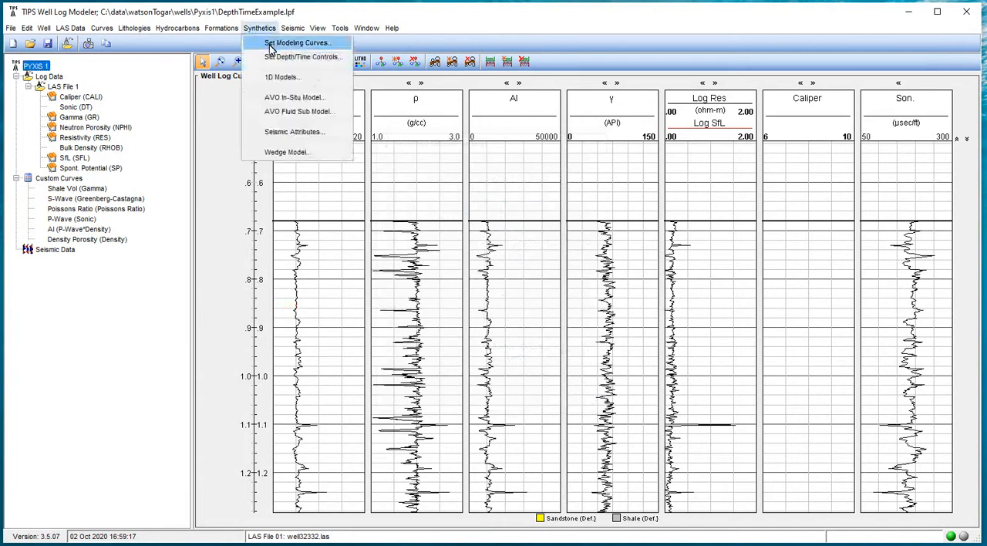
- Open the Depth Time Controls, showing a 0.207 s start time and check shot correction off
click(303, 56)
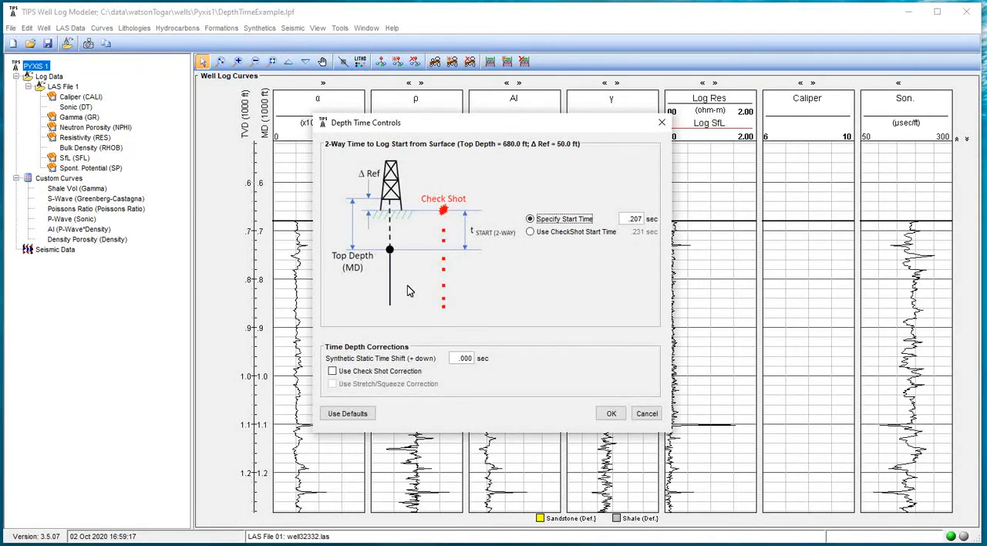
mouse_move(626, 222)
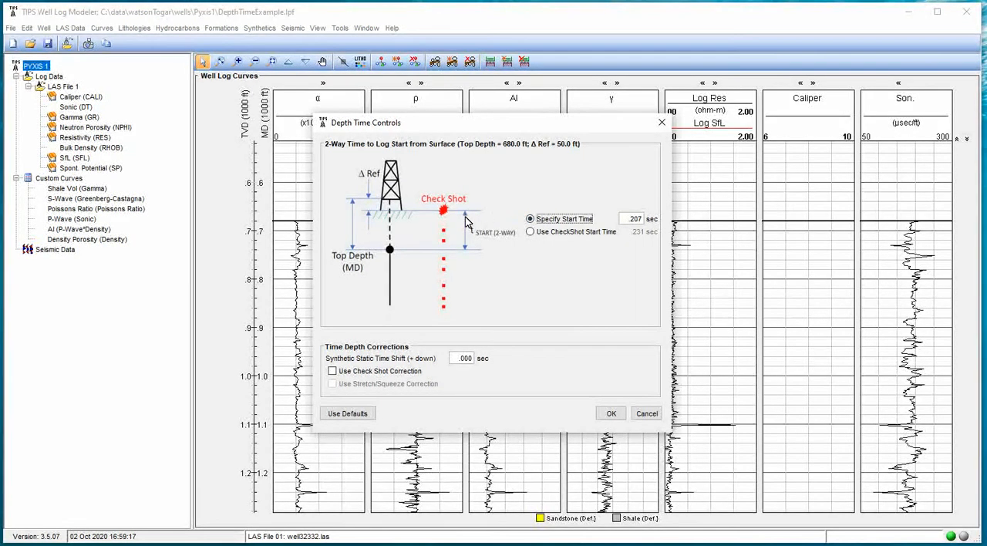
mouse_move(459, 259)
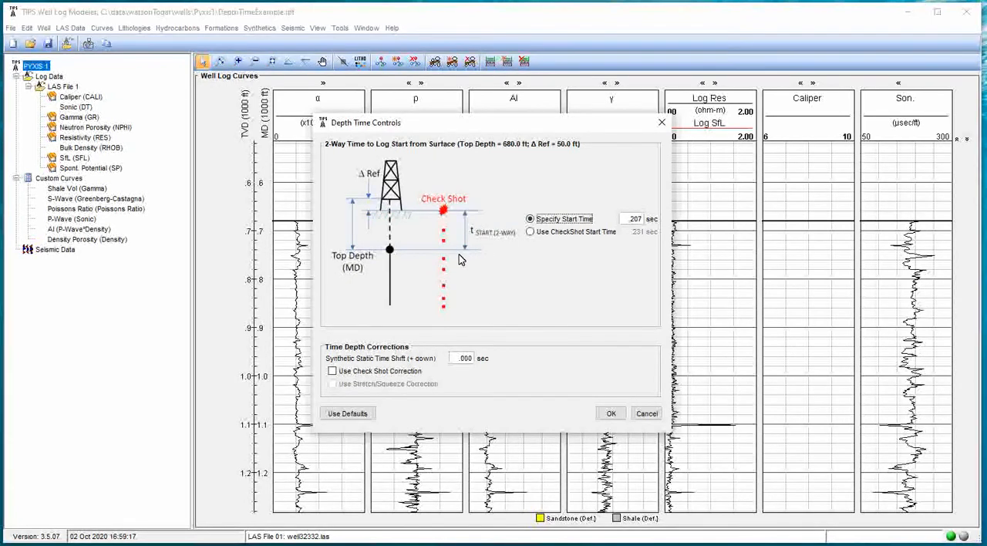
mouse_move(496, 193)
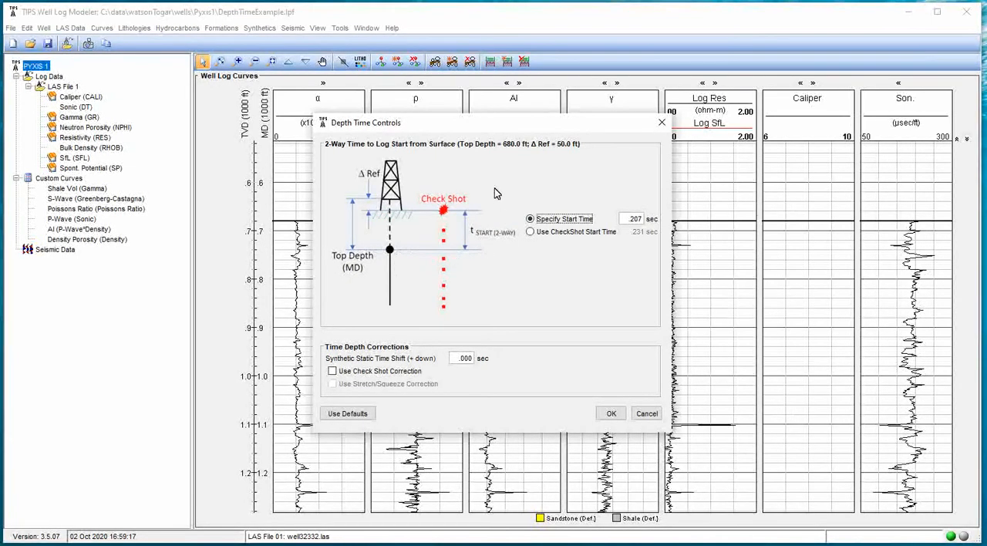
mouse_move(466, 264)
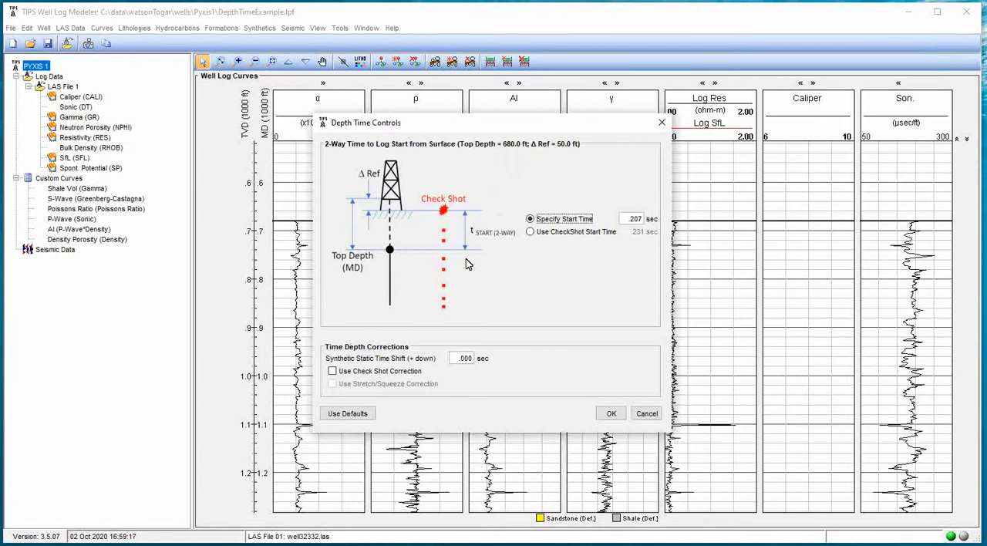
mouse_move(640, 239)
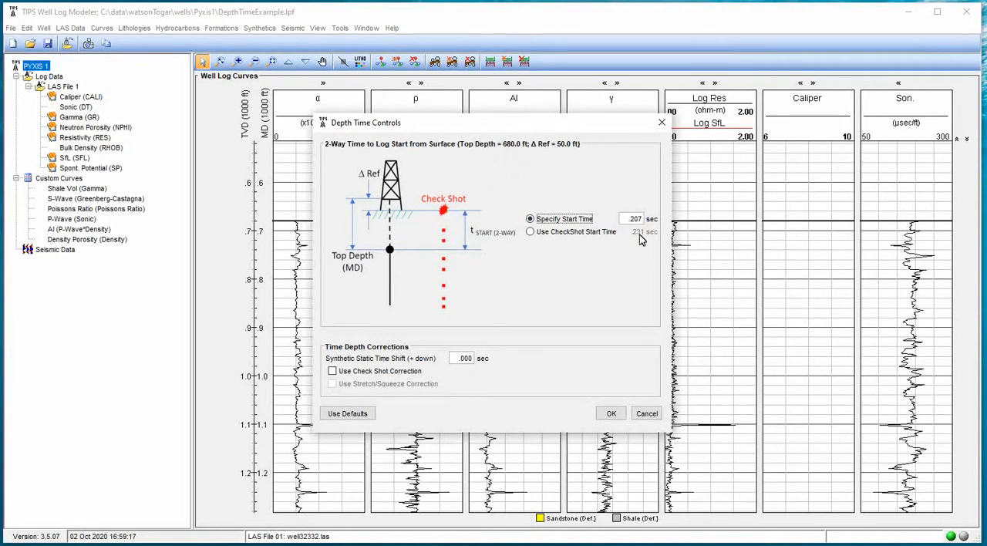
mouse_move(476, 220)
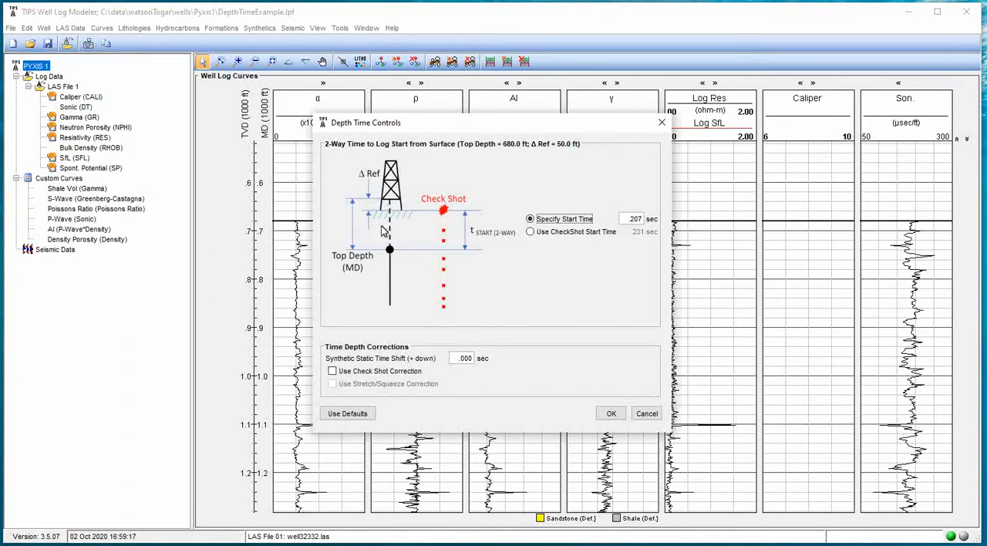
mouse_move(456, 193)
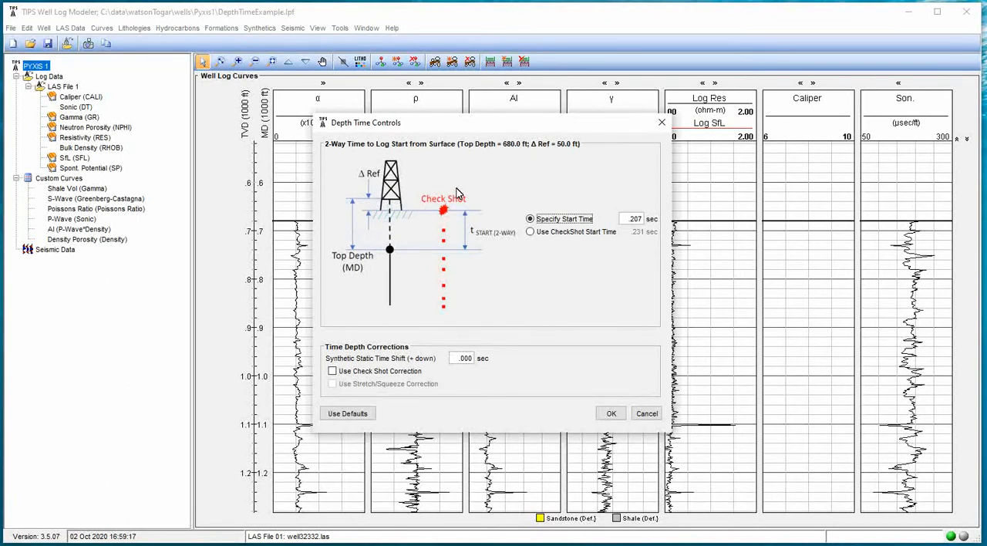
mouse_move(626, 223)
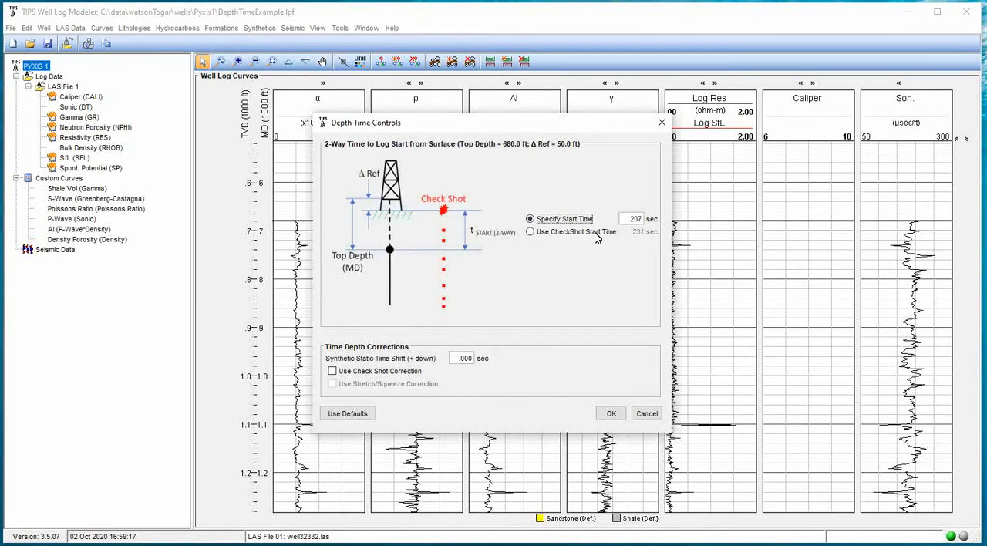
- Switch to Use CheckShot Start Time (0.231 s) and apply it to display the synthetic
click(530, 232)
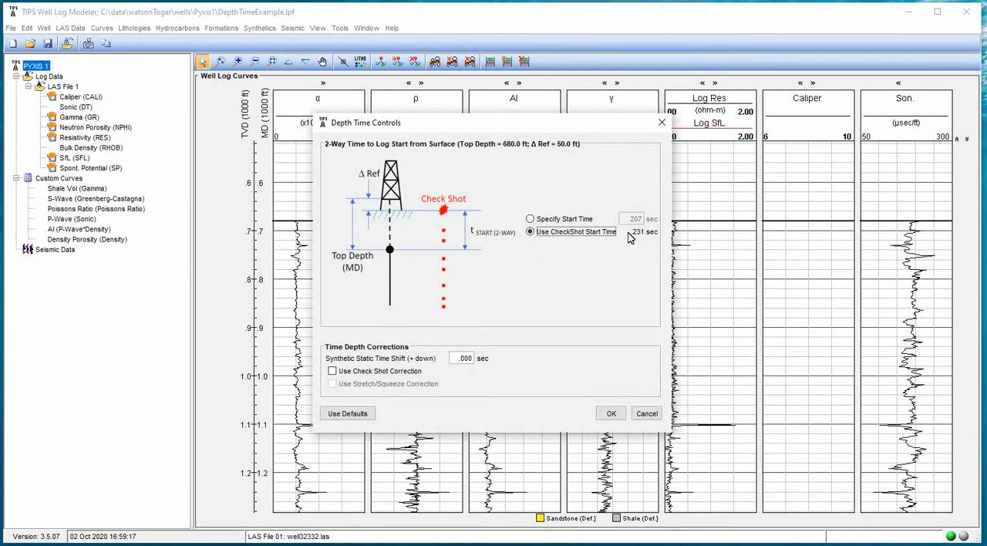
mouse_move(640, 239)
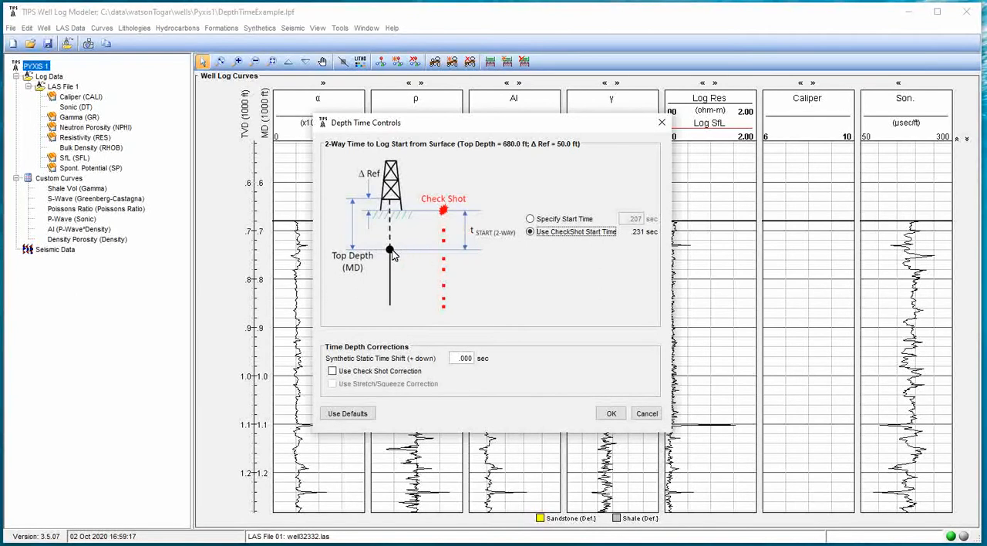
mouse_move(441, 245)
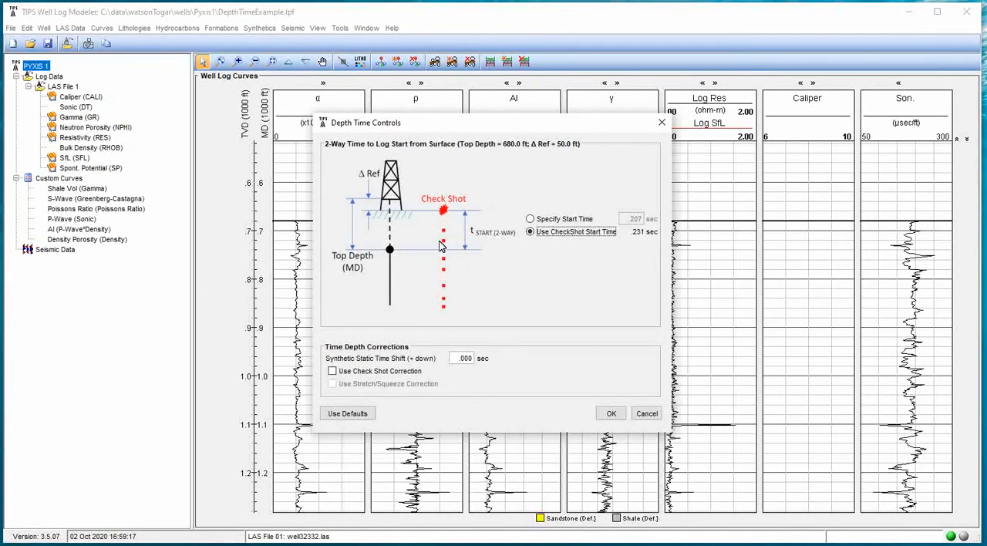
mouse_move(470, 260)
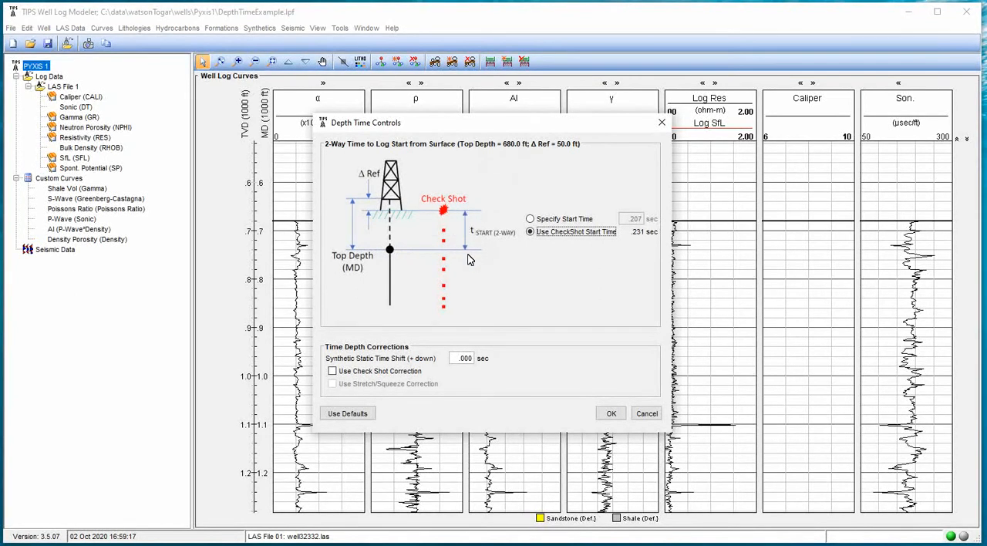
mouse_move(390, 231)
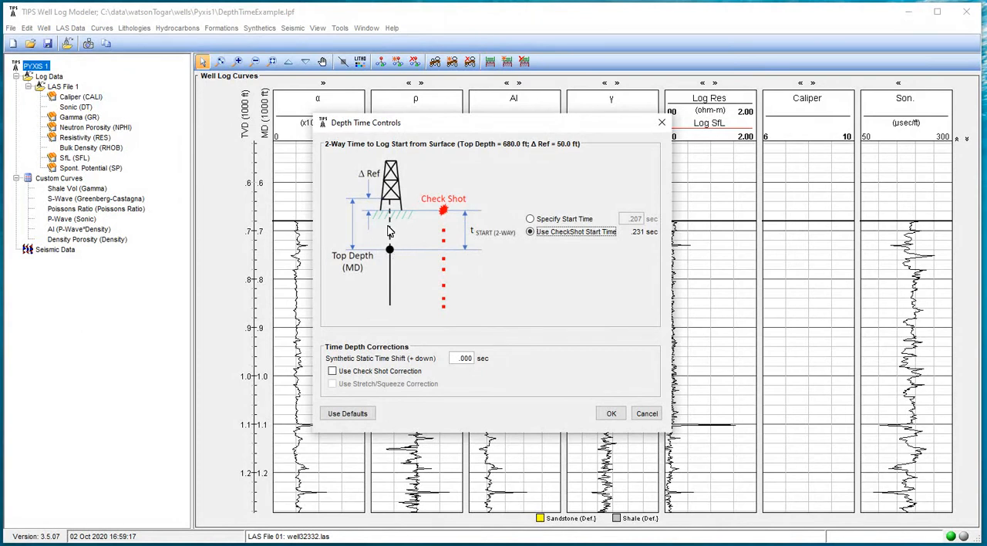
mouse_move(384, 252)
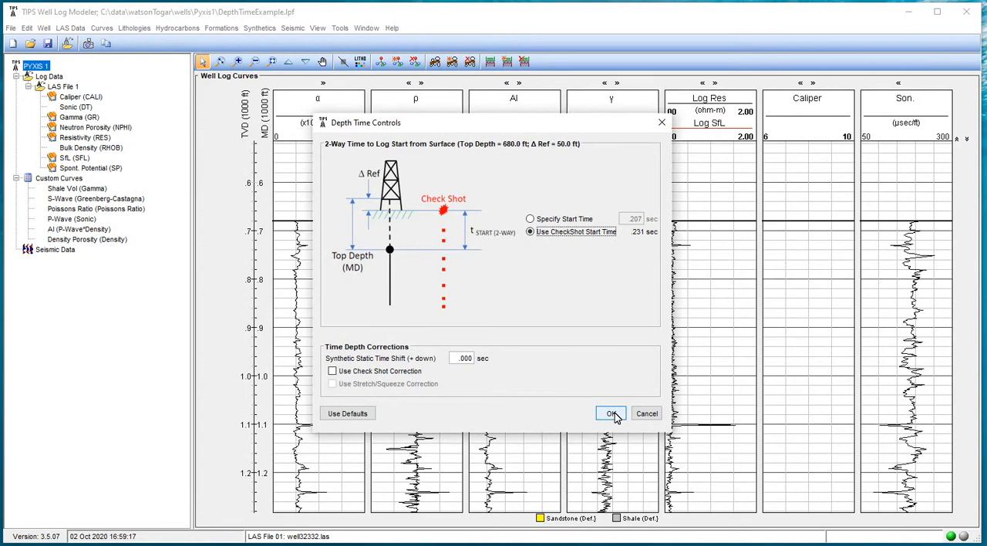
click(611, 413)
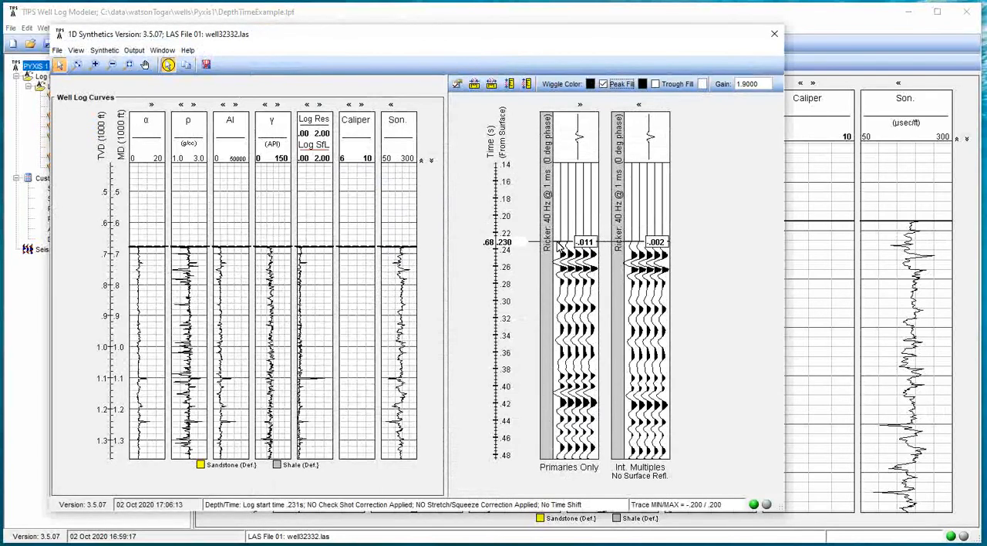
mouse_move(567, 300)
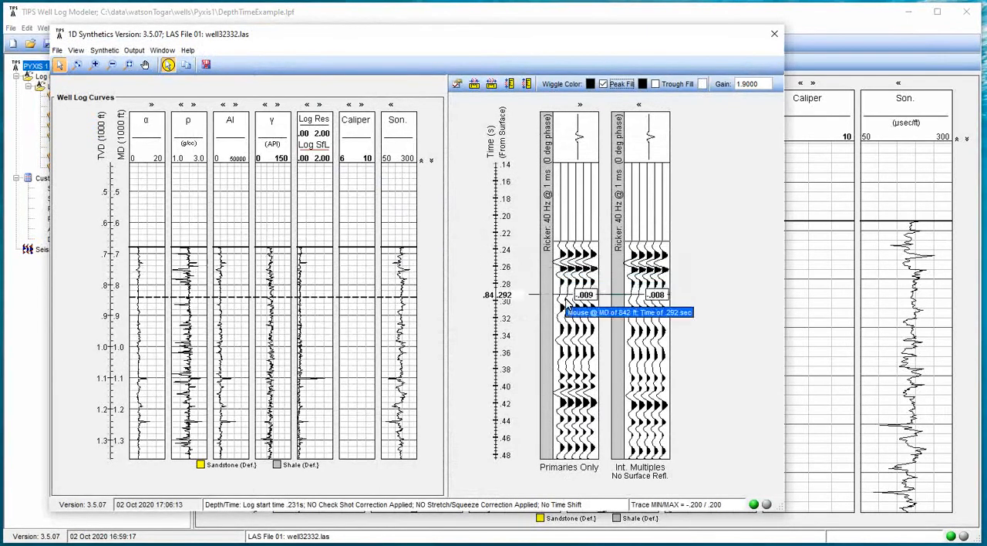
mouse_move(579, 328)
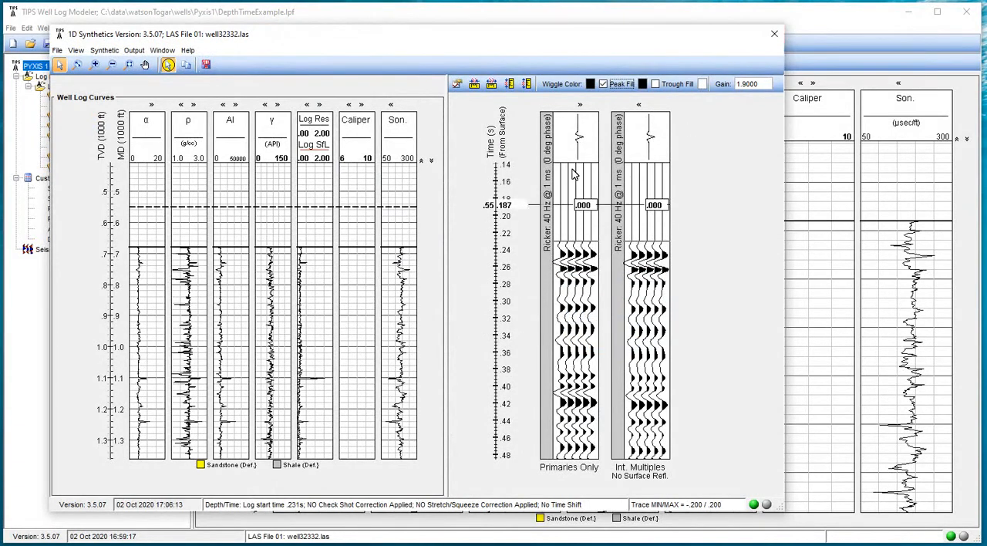
- Close the 1D synthetic window and bring up the Well menu
click(774, 33)
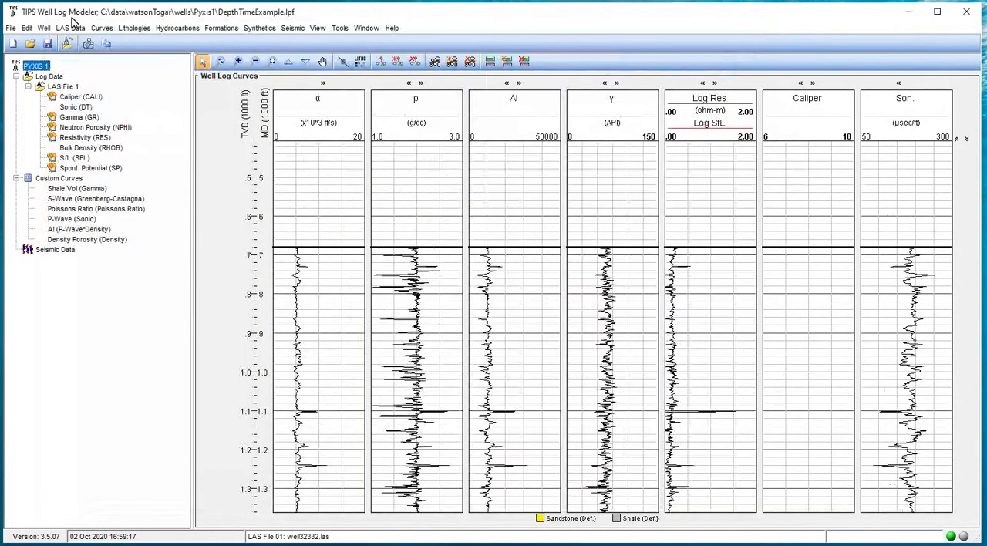
click(43, 28)
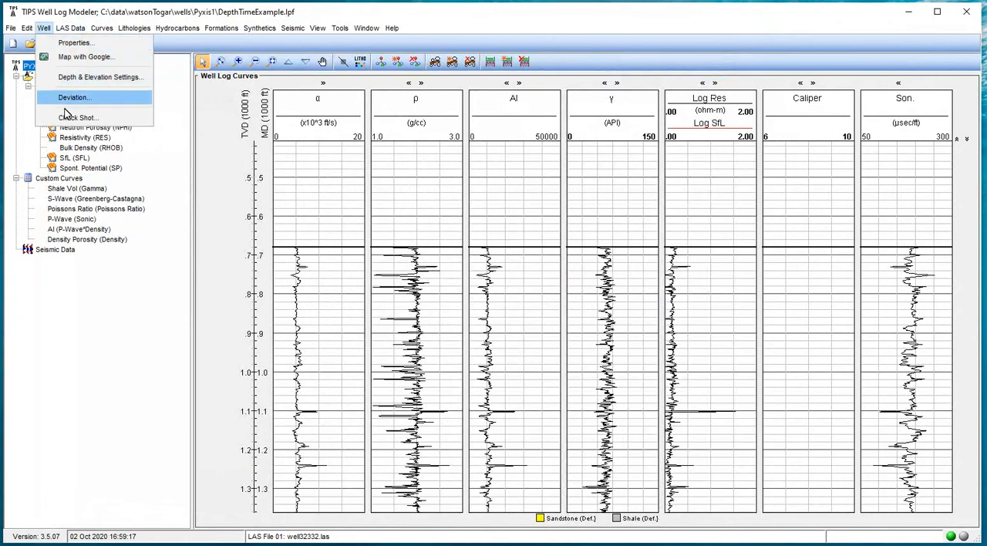
click(77, 117)
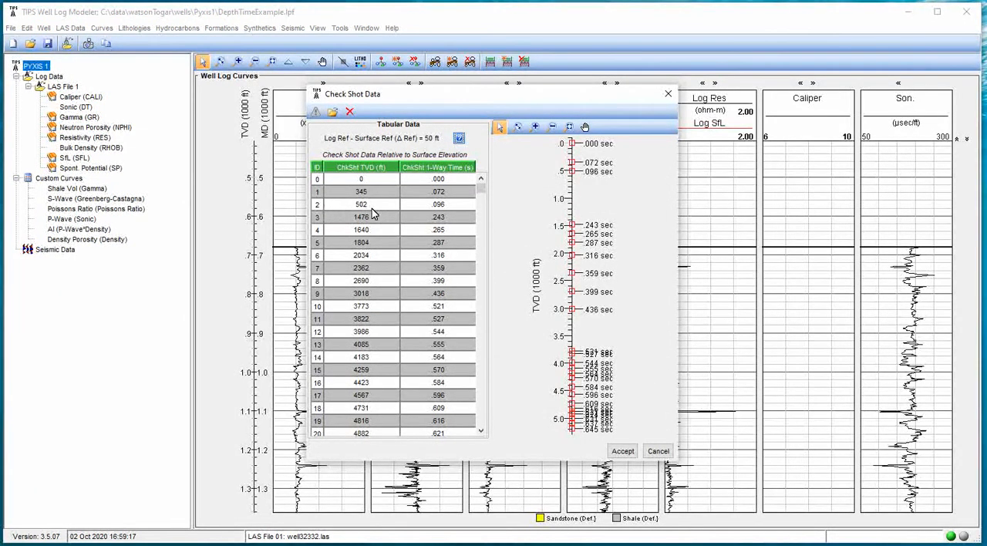
mouse_move(455, 211)
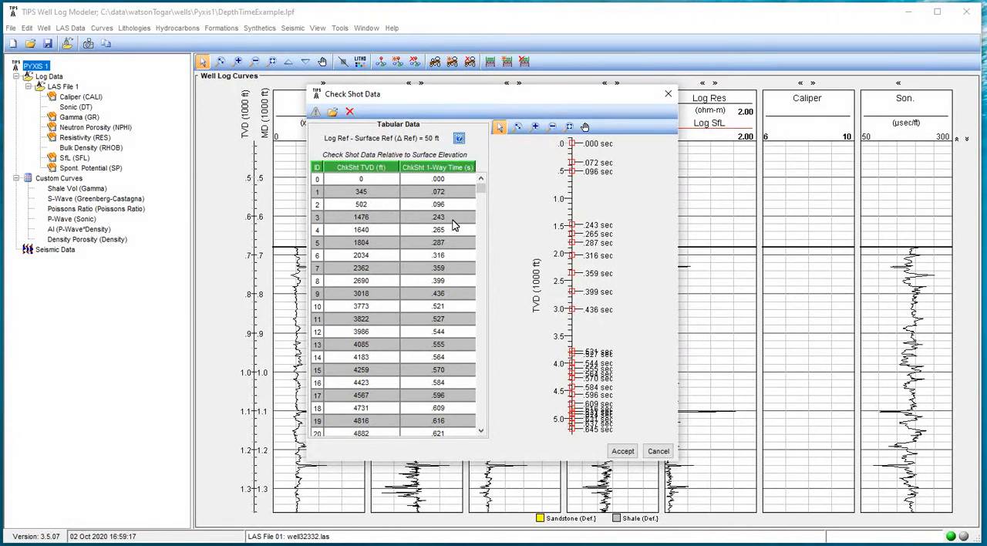
mouse_move(458, 214)
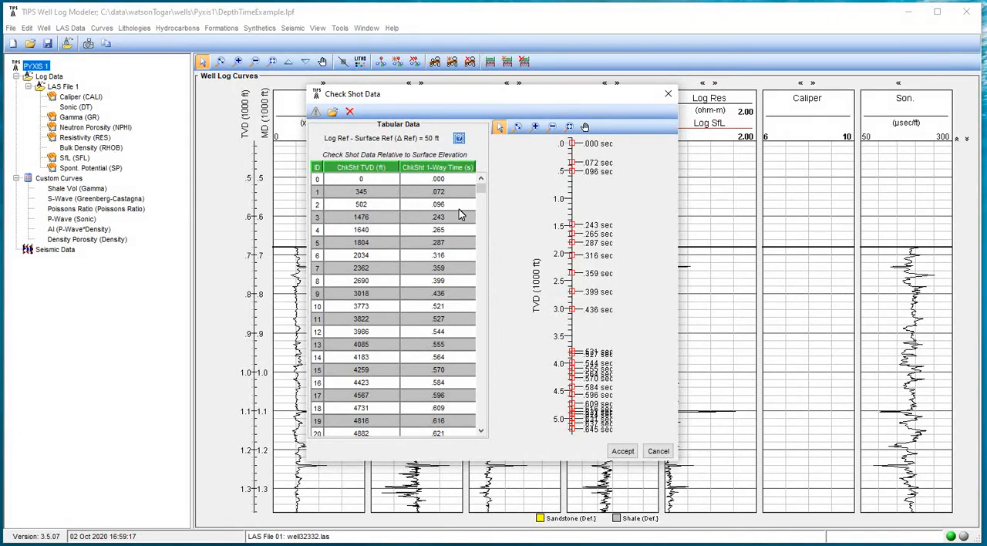
mouse_move(455, 212)
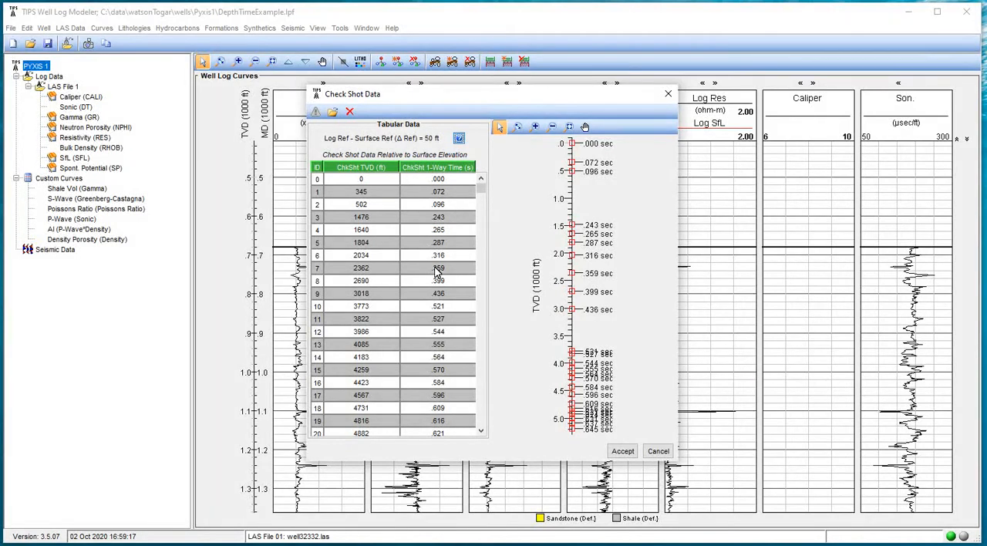
mouse_move(528, 197)
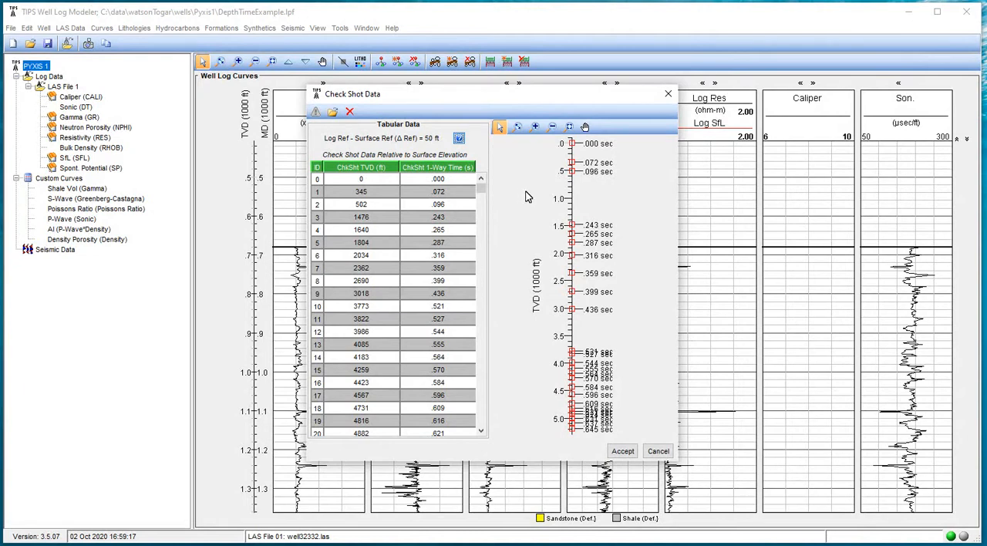
mouse_move(413, 255)
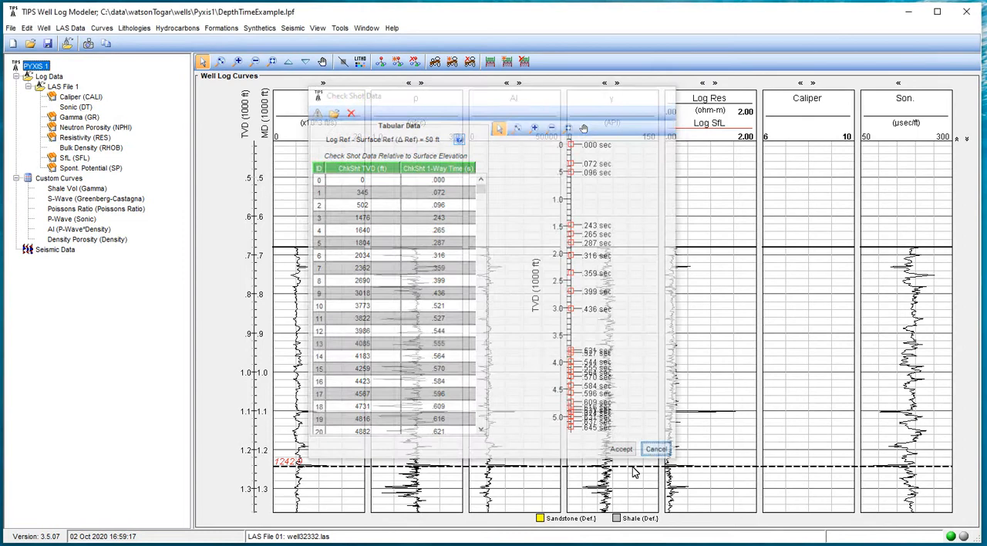
click(656, 448)
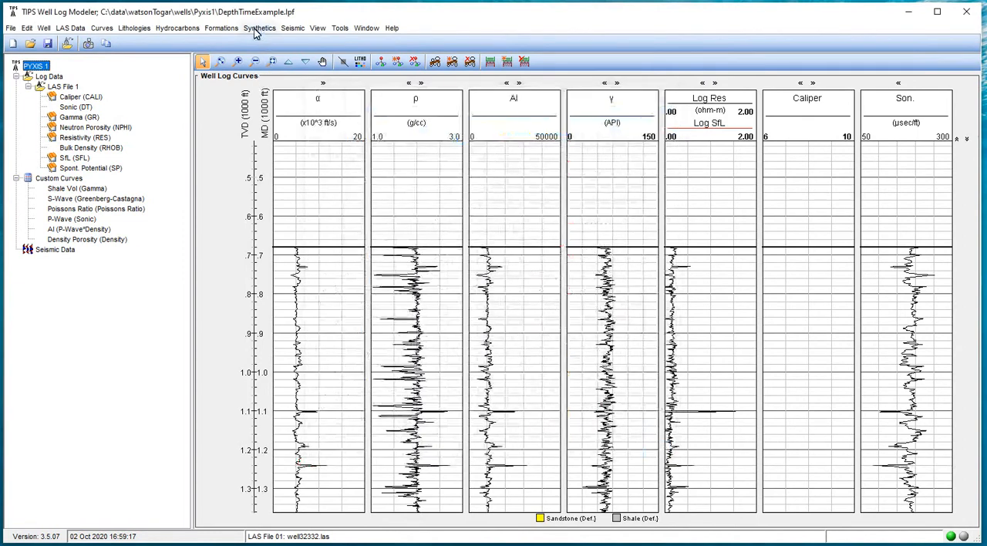
click(260, 28)
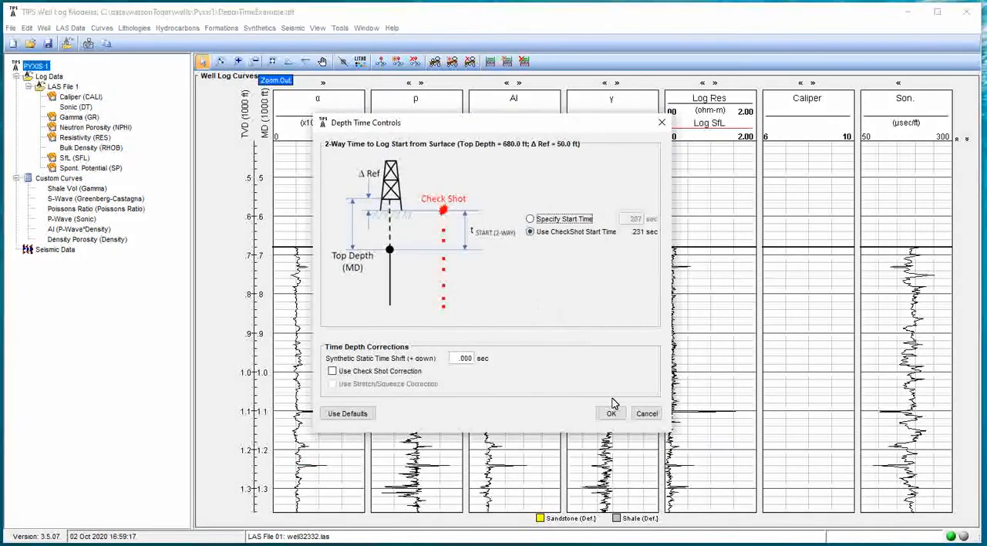
click(259, 28)
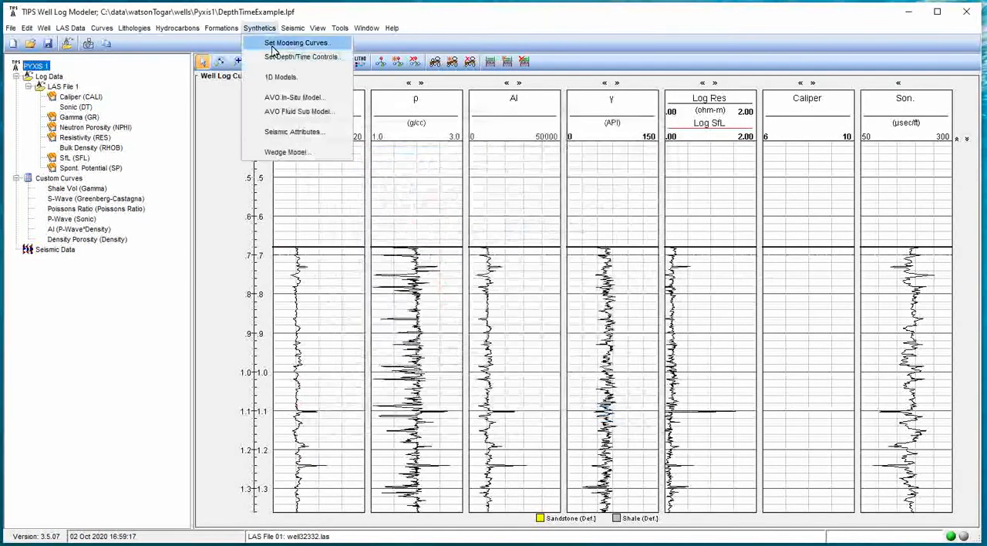
click(281, 77)
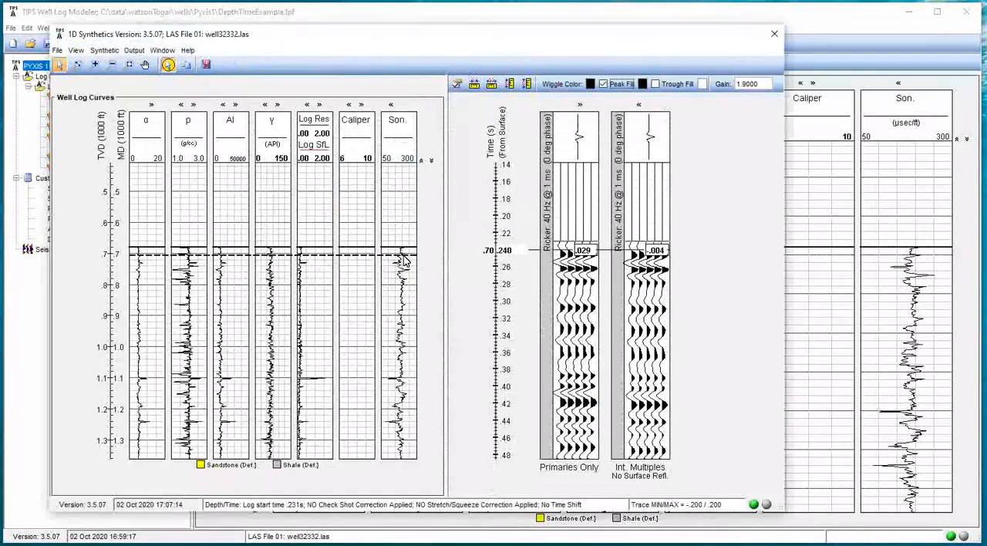
drag(401, 253, 401, 327)
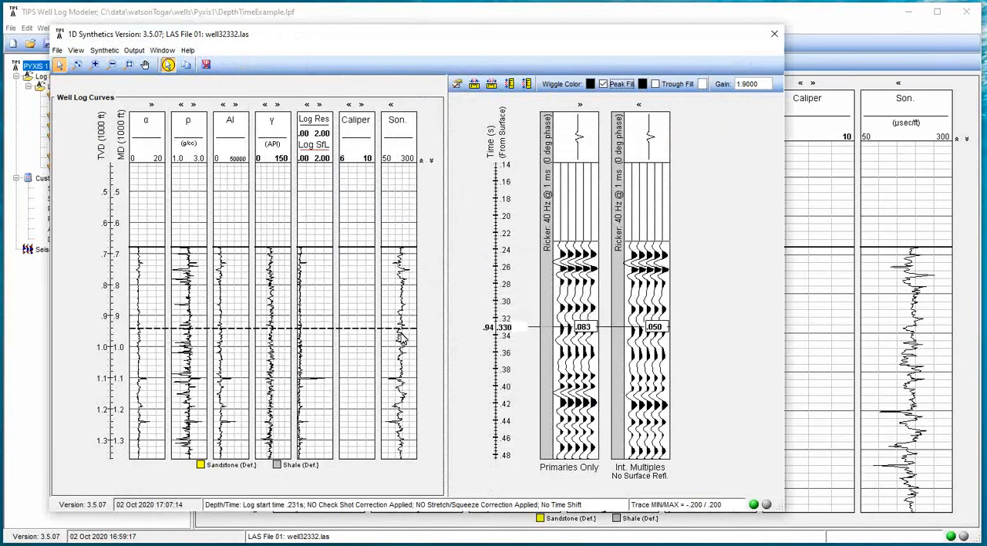
drag(401, 327, 401, 378)
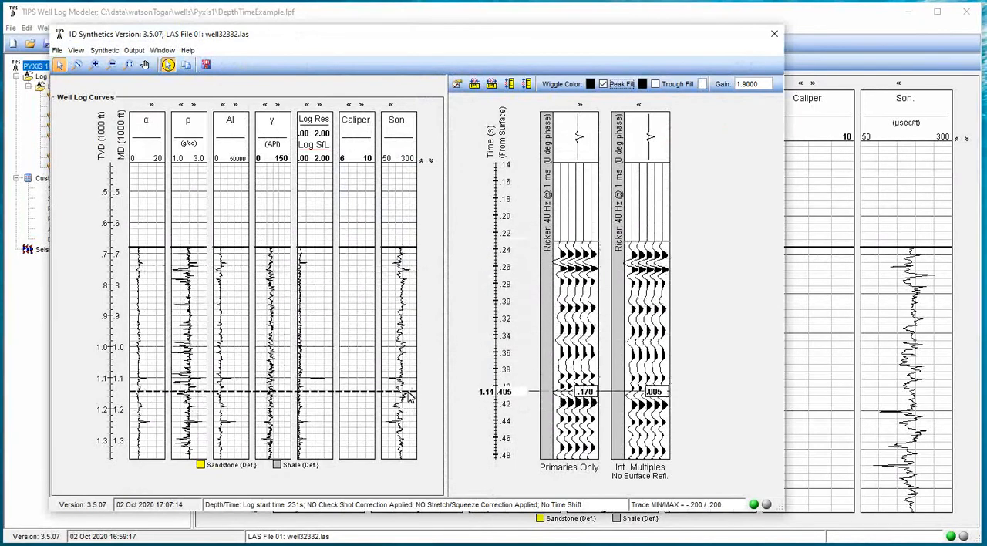
drag(409, 392, 405, 431)
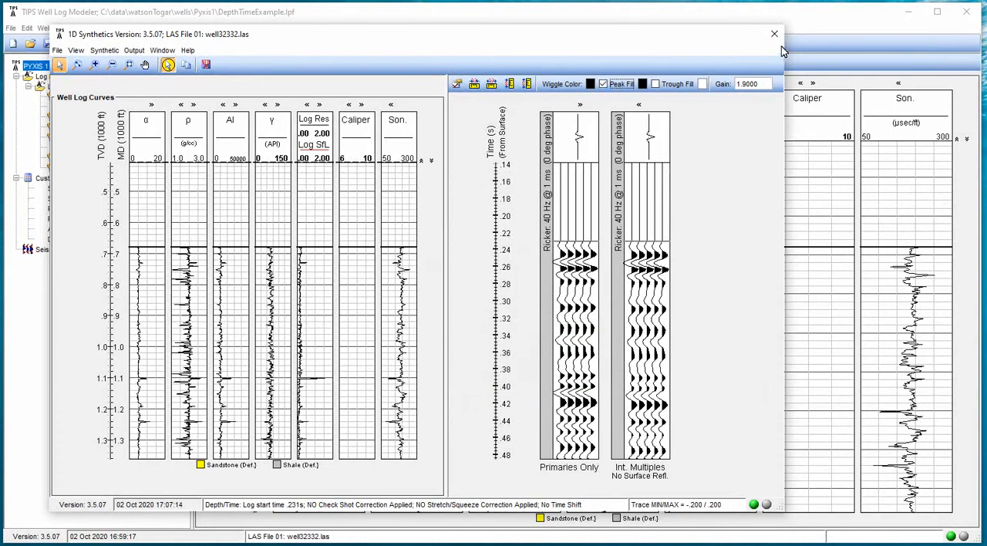
click(774, 34)
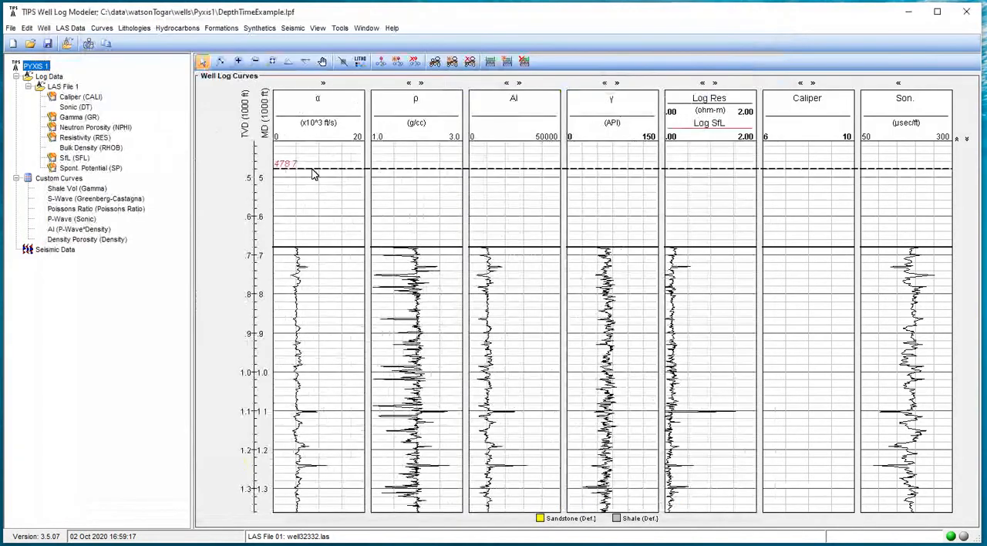
- Tick Use Check Shot Correction in the Synthetics Depth/Time Controls and apply it
click(260, 28)
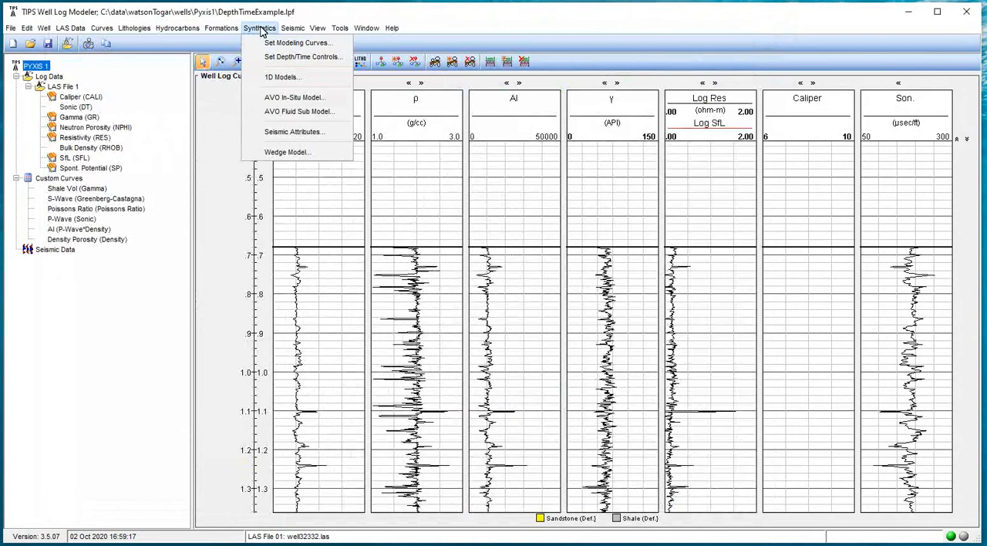
click(303, 56)
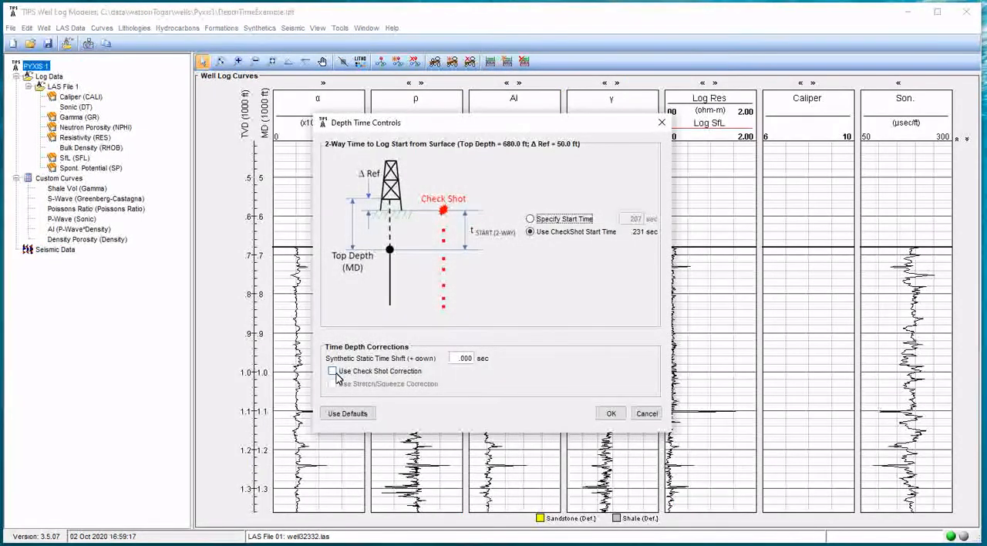
click(332, 371)
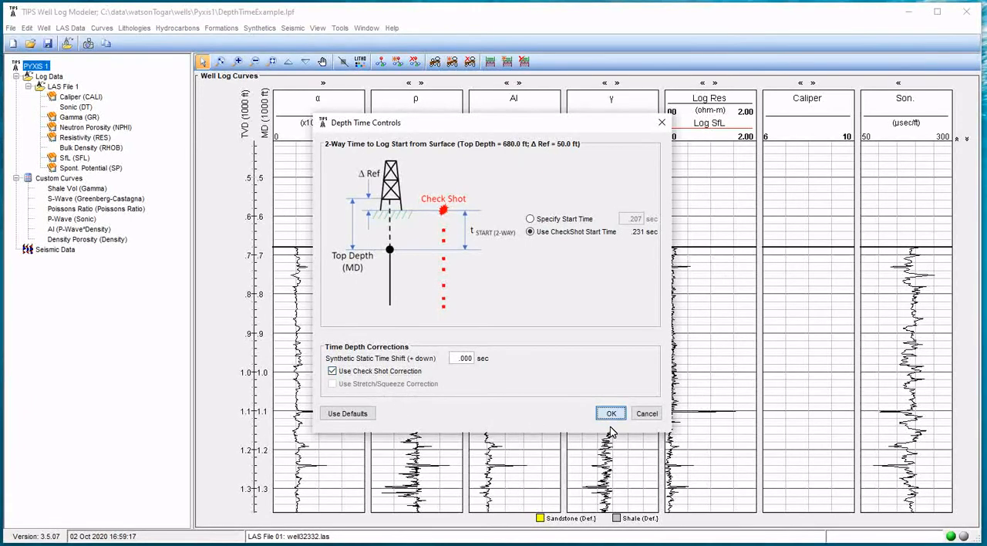
click(609, 414)
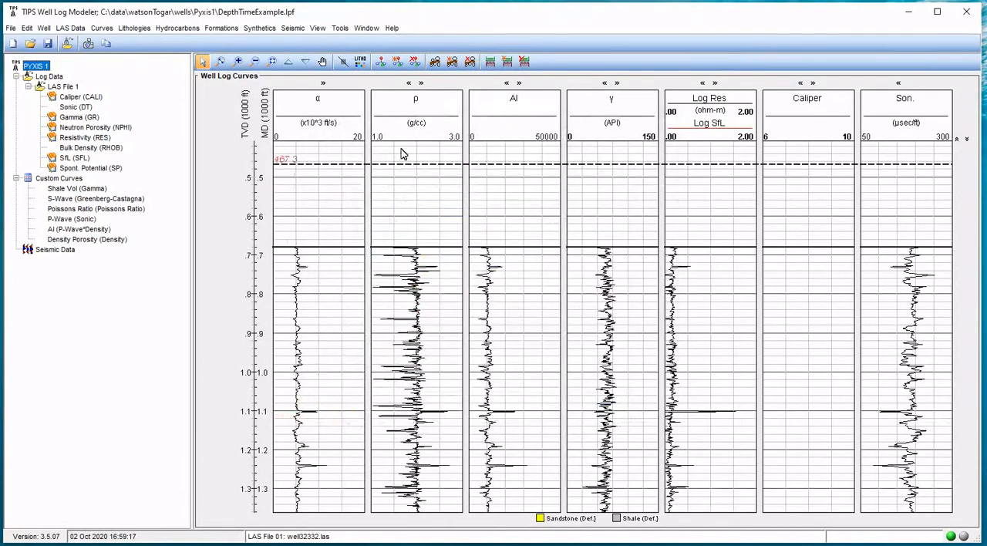
click(259, 28)
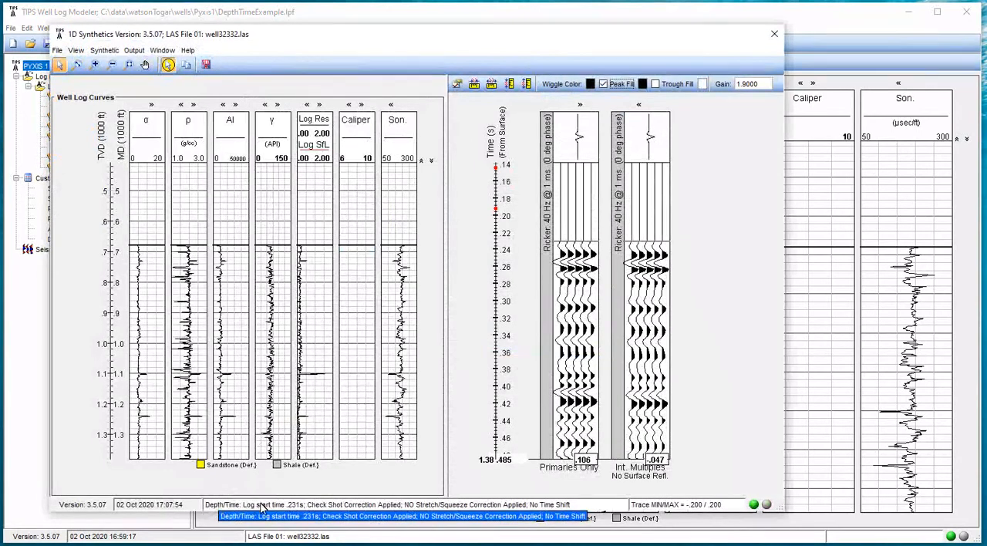
mouse_move(221, 508)
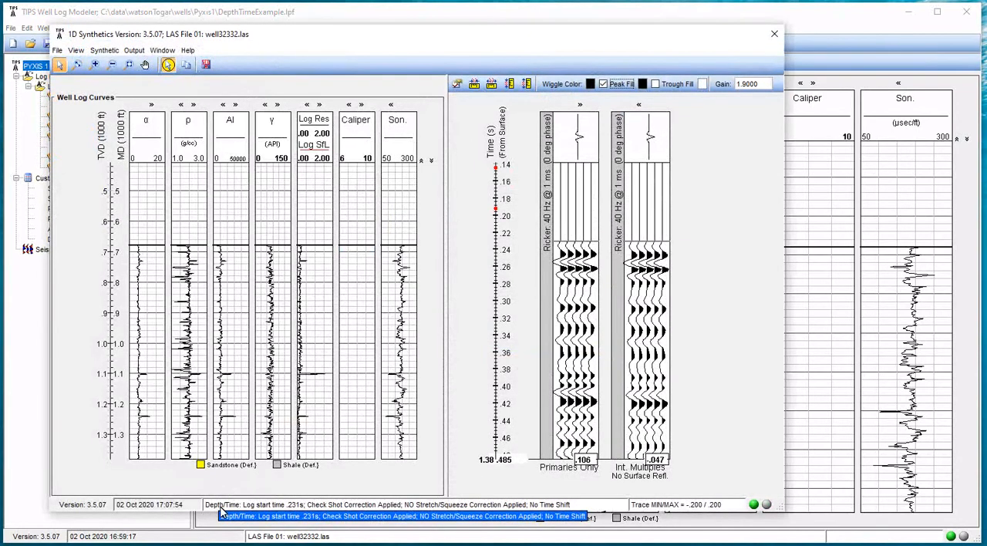
mouse_move(293, 509)
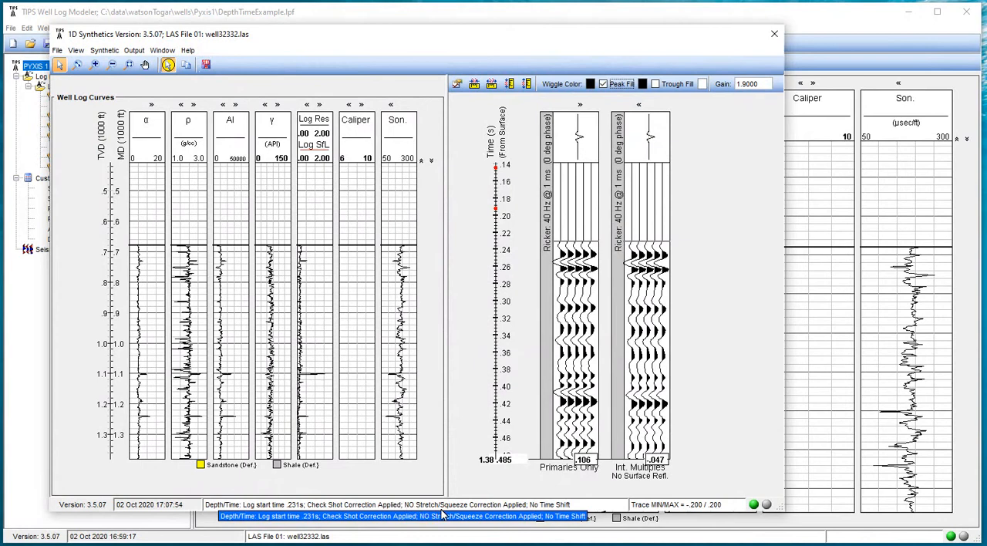
mouse_move(547, 499)
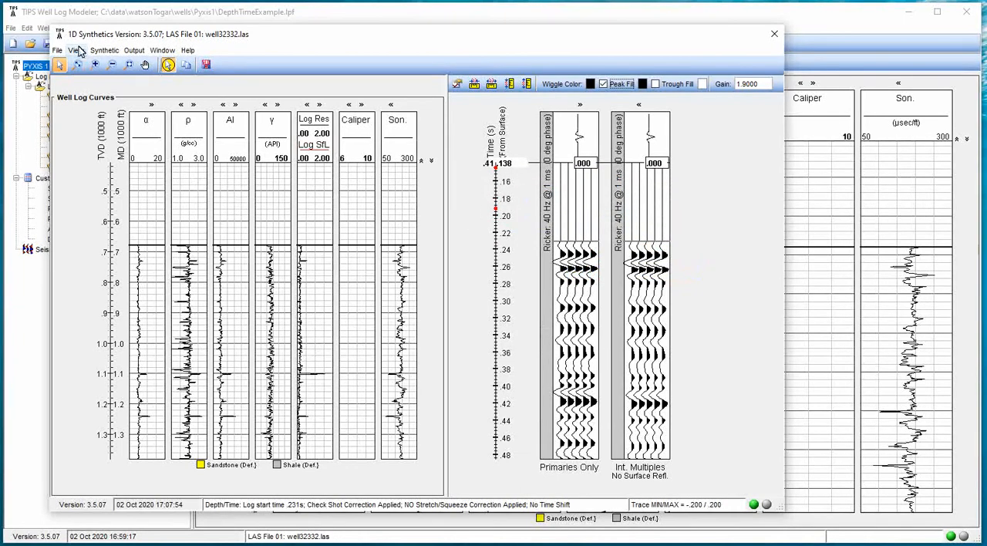
- Probe corrected times deeper in the 1D synthetic, reading 1,458 ft at 0.503 s
click(75, 50)
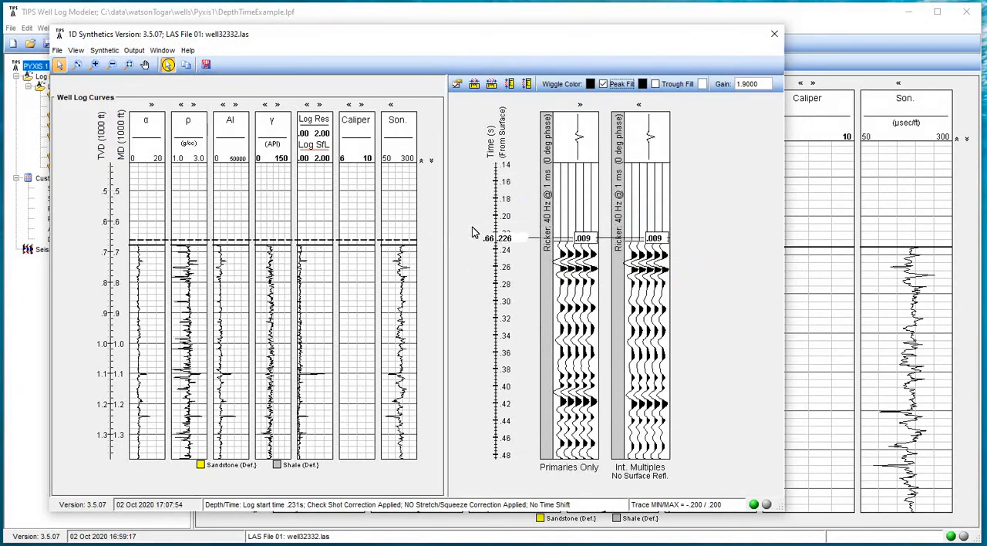
click(76, 50)
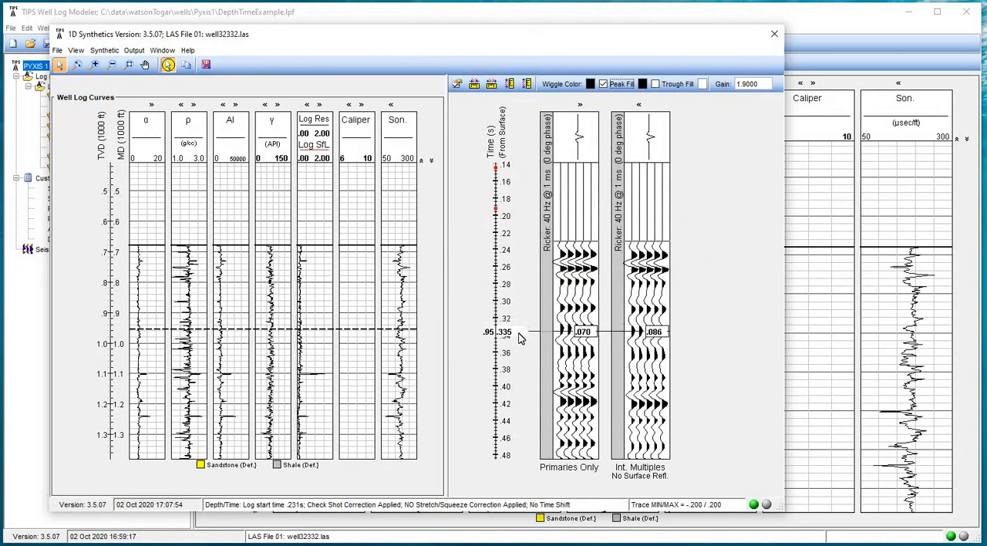
scroll(down, 3)
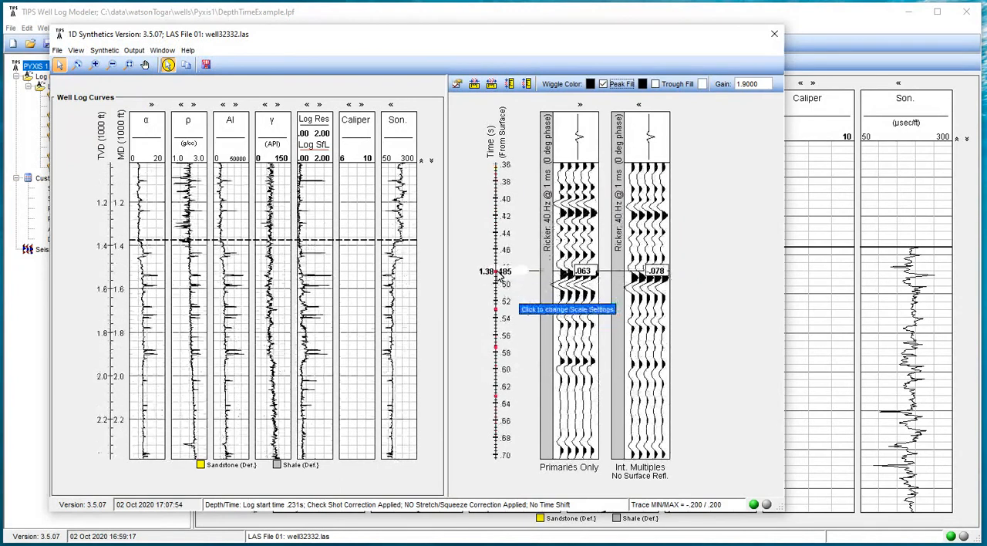
drag(509, 271, 509, 284)
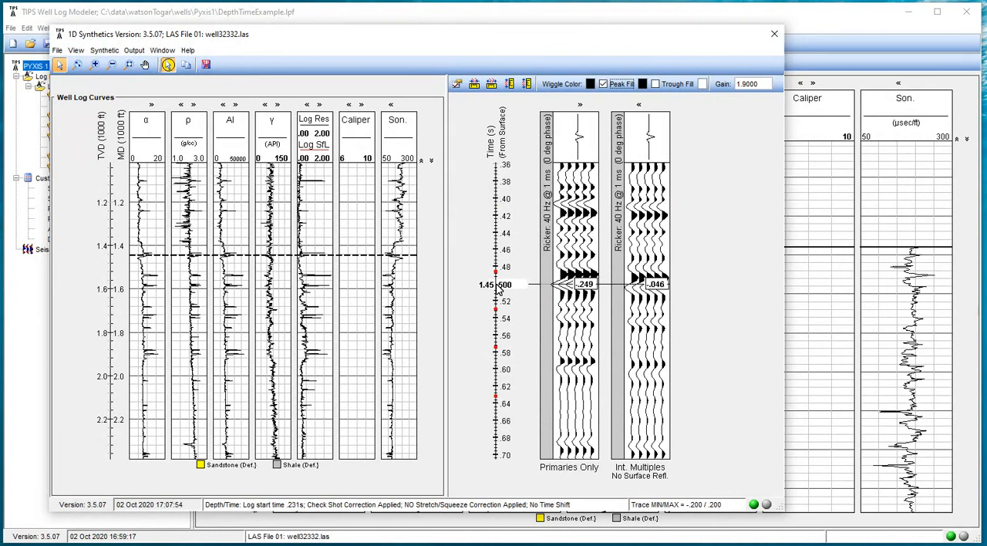
drag(497, 285, 497, 274)
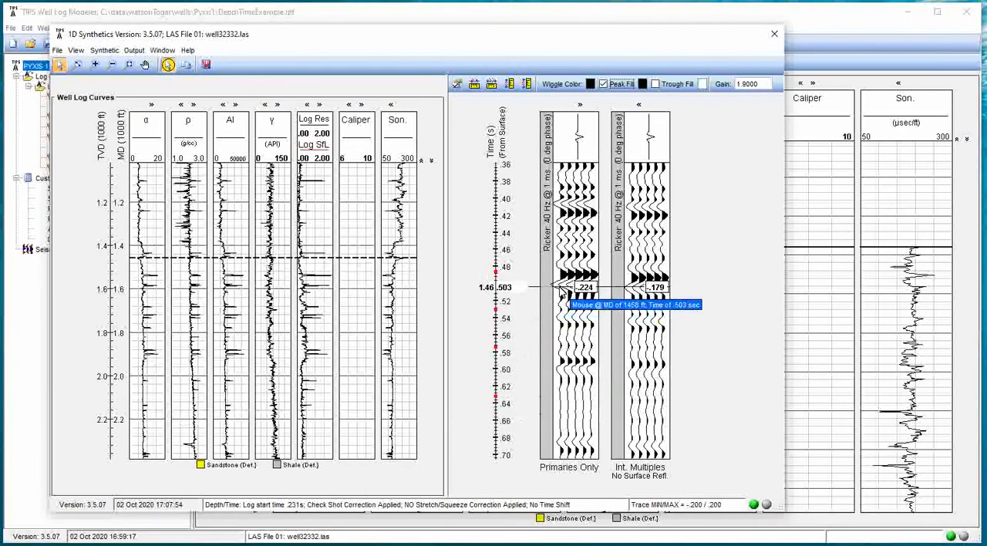
mouse_move(516, 291)
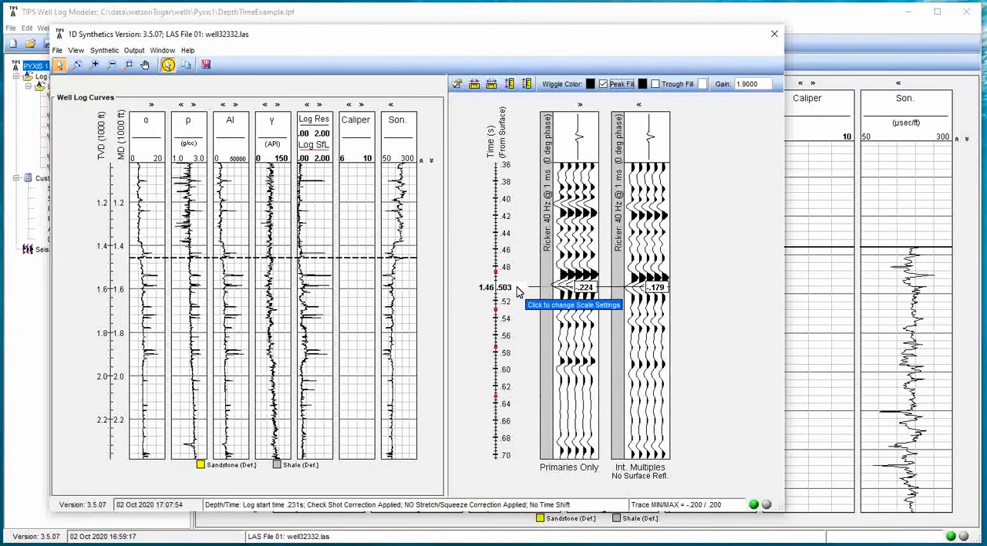
mouse_move(459, 287)
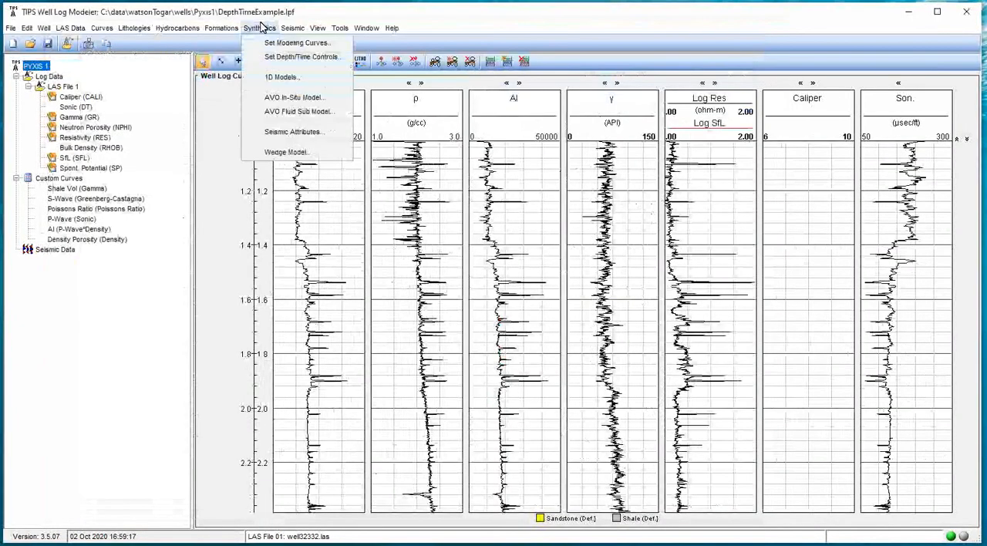
- Untick check shot correction and read the uncorrected 0.514 s near 1,460 ft
click(301, 56)
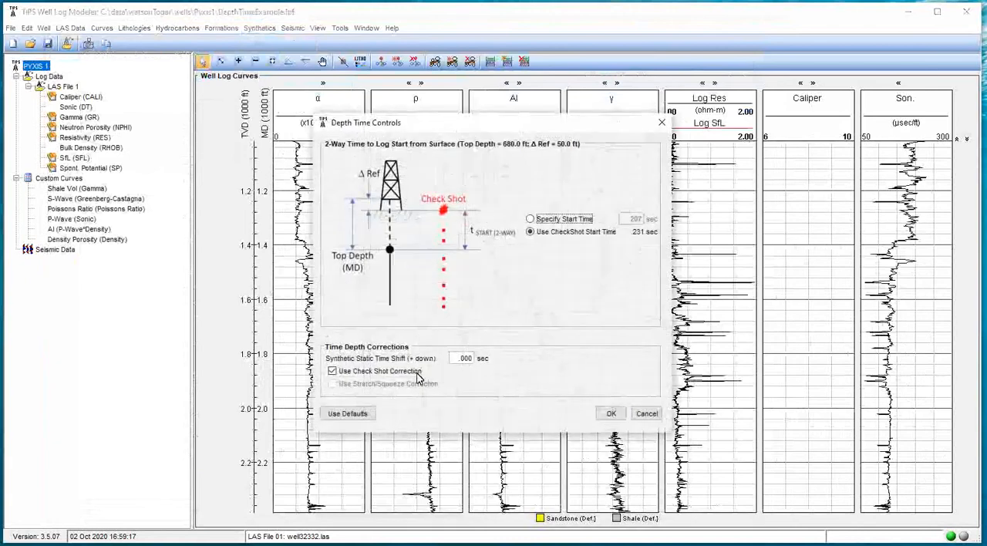
click(610, 413)
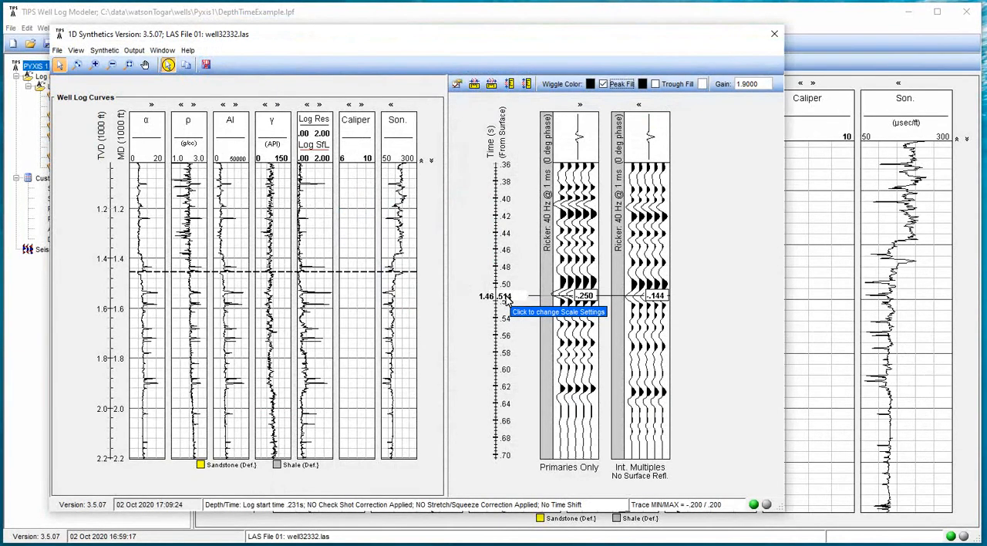
mouse_move(507, 300)
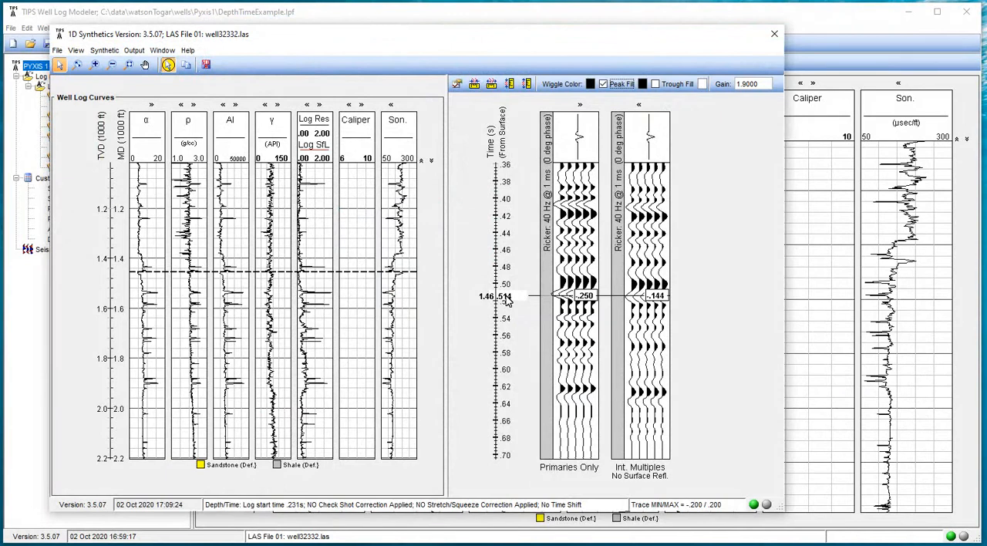
drag(506, 296, 507, 382)
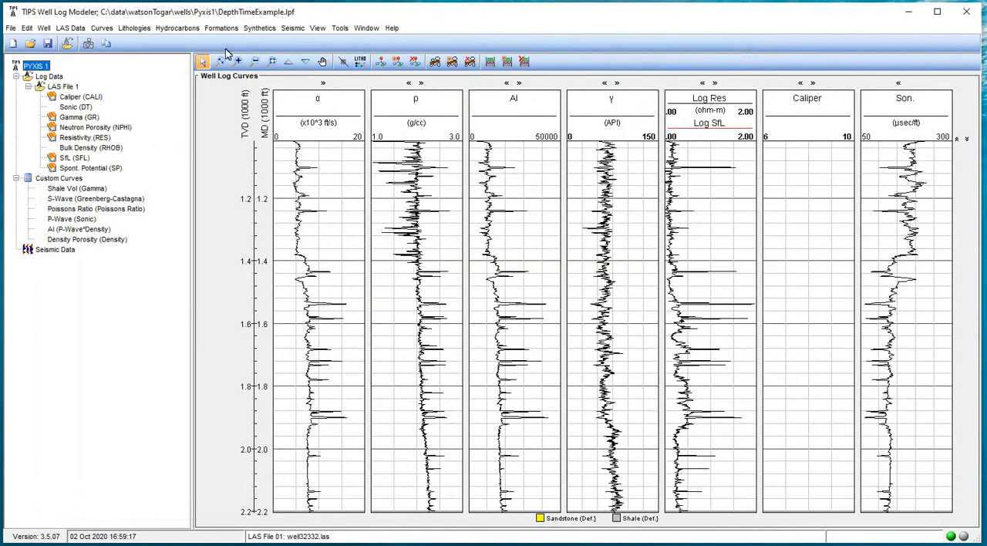
- Re-enable check shot correction, read 0.578 s near 1,810 ft, and close the synthetic
click(259, 28)
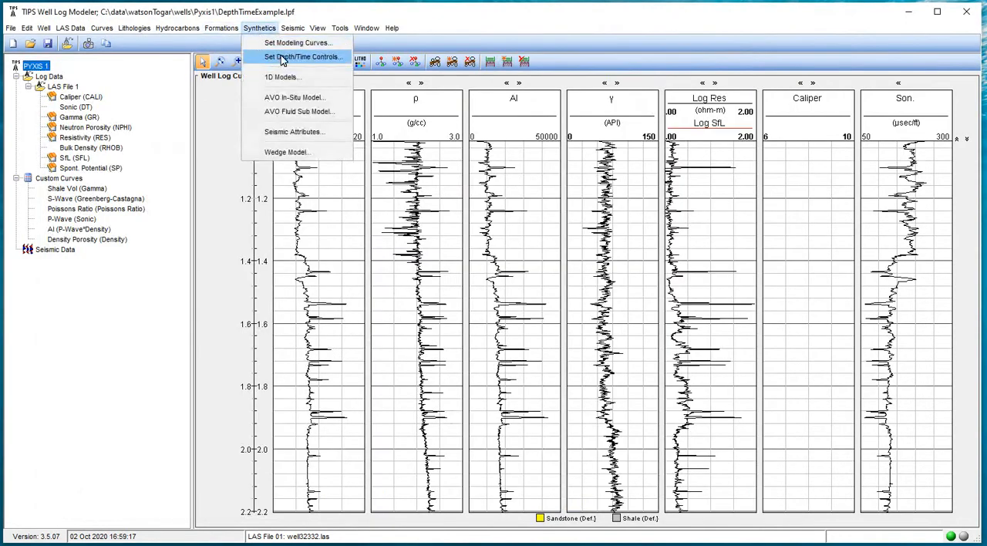
click(301, 56)
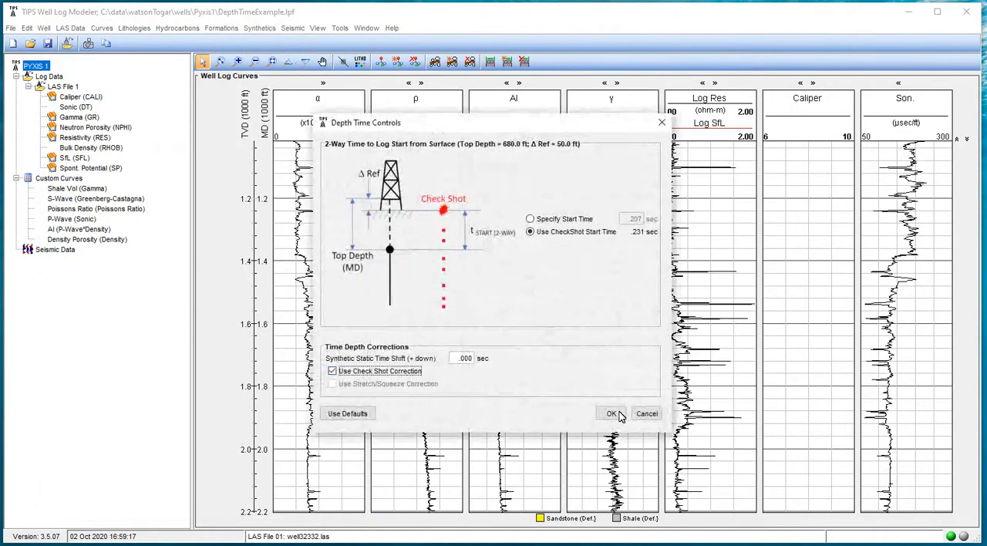
click(611, 413)
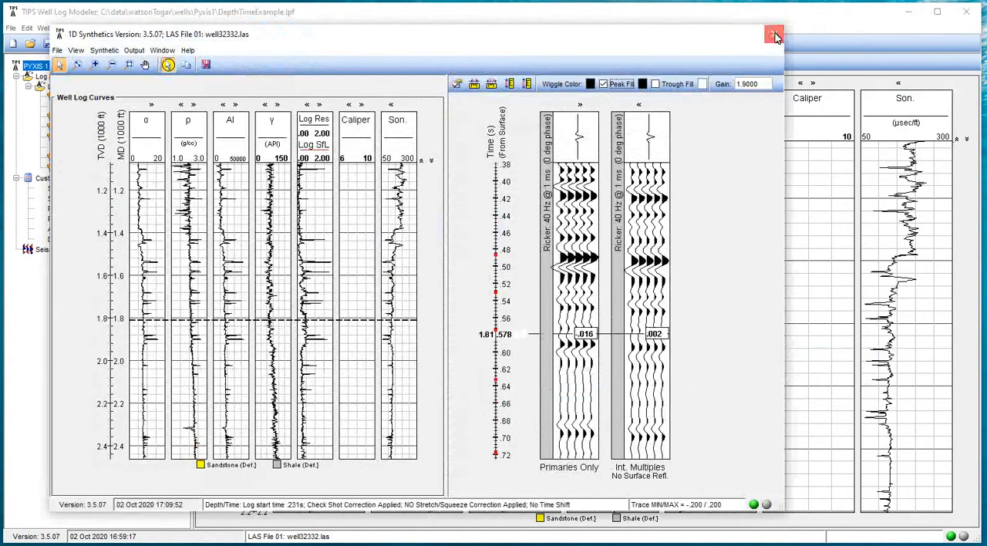
click(775, 35)
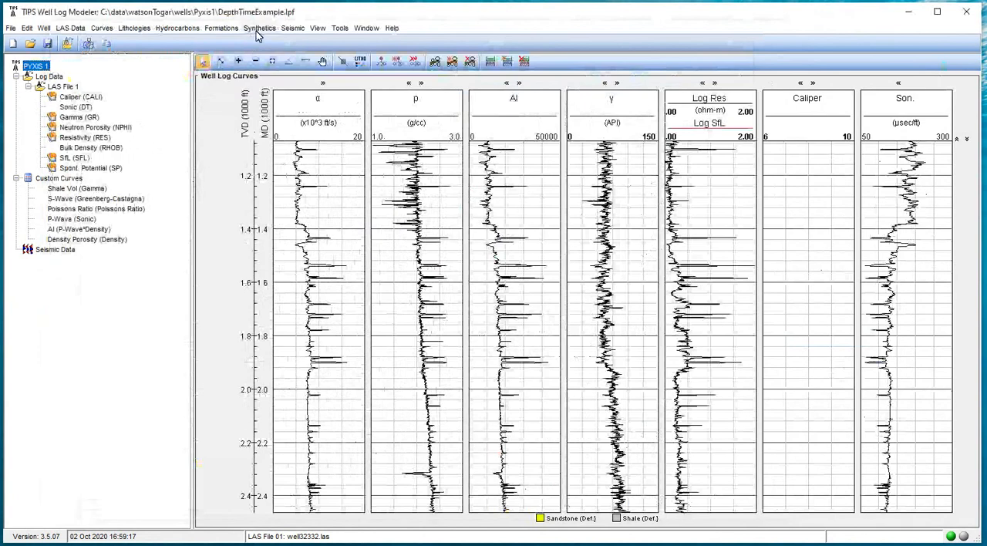